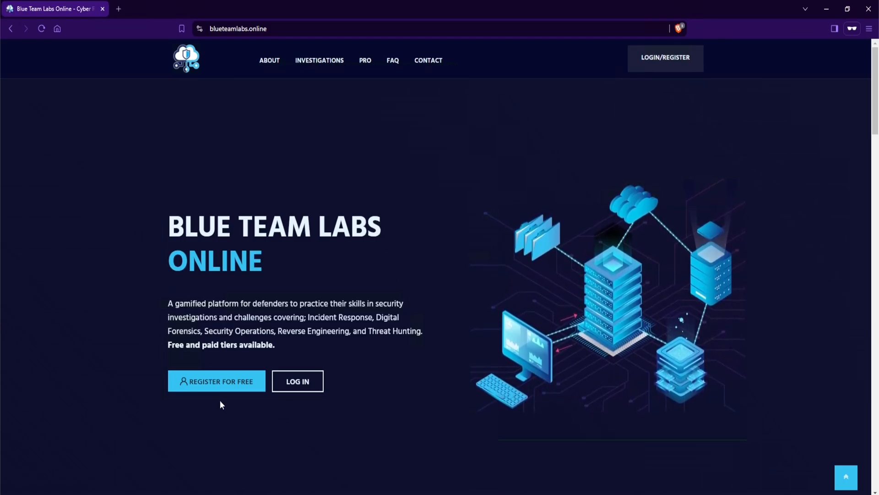
Log in, go to Challenges, and filter the list by 'log analysis'.
{"action": "left_click", "coordinate": [298, 382]}
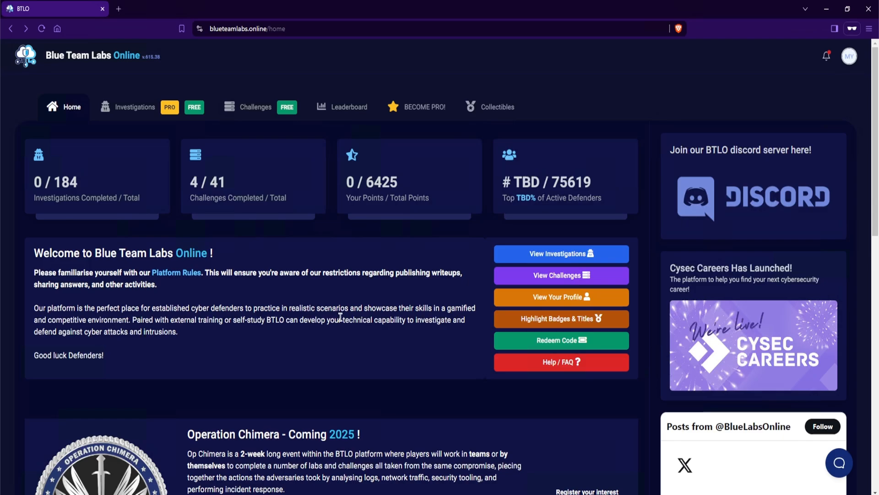
{"action": "left_click", "coordinate": [255, 107]}
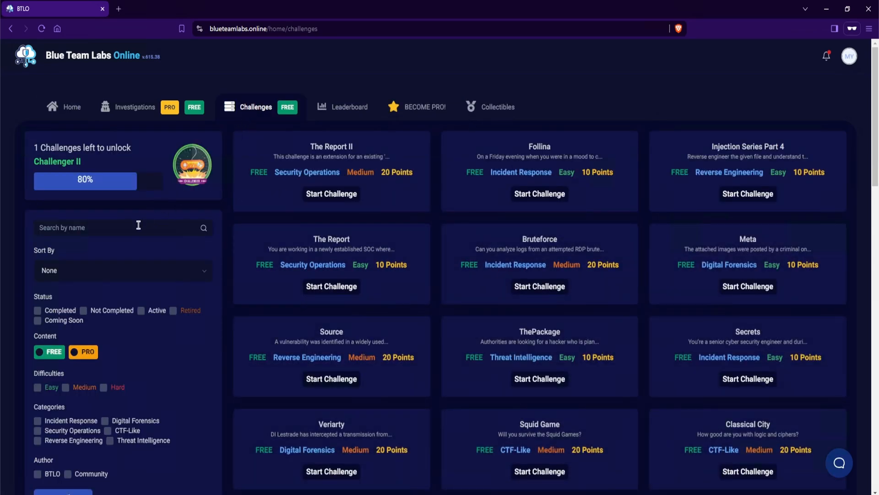
{"action": "type", "text": "log analysis"}
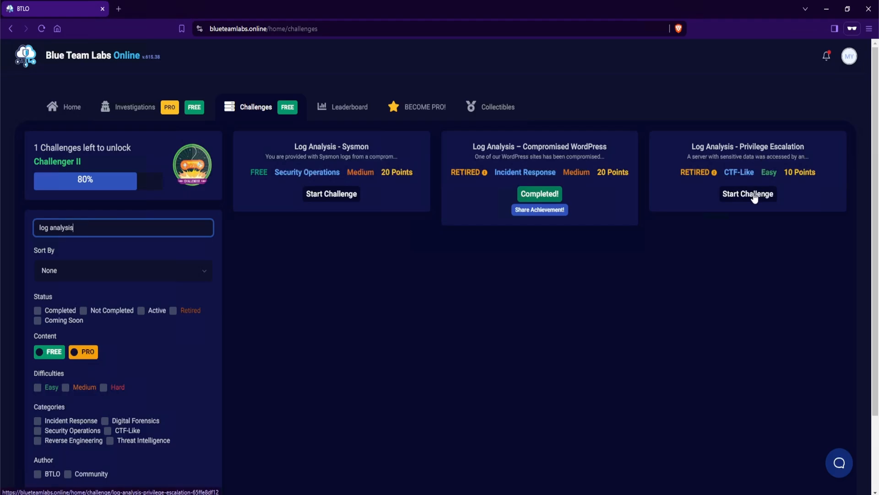
Start the Log Analysis - Privilege Escalation challenge from its card.
{"action": "left_click", "coordinate": [747, 194]}
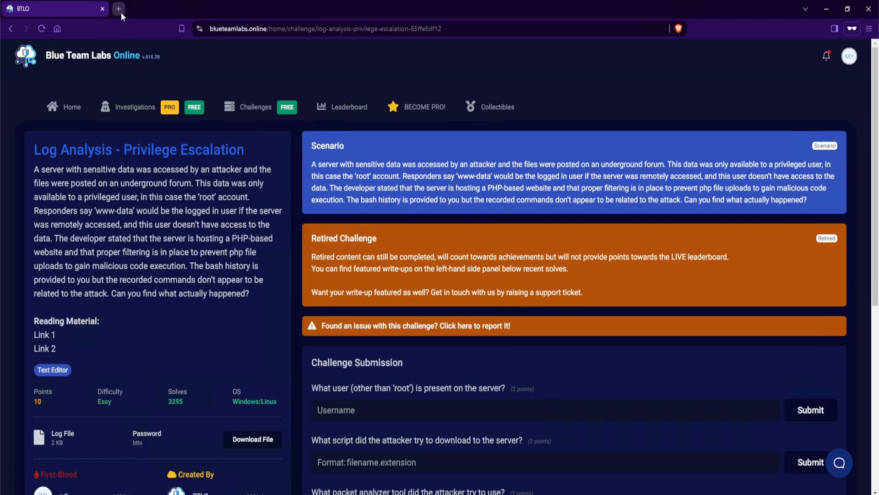
Open the Cherry Servers 'A Complete Guide to Linux Bash History' from a Google search.
{"action": "left_click", "coordinate": [119, 8]}
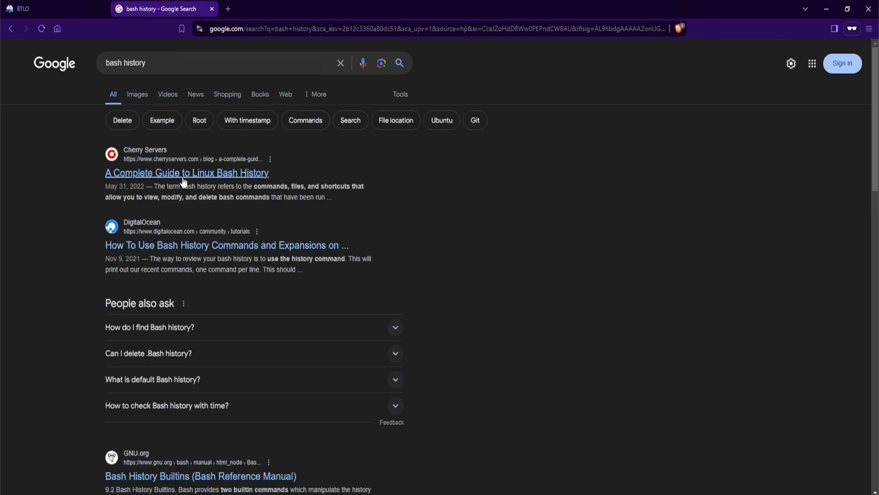
{"action": "left_click", "coordinate": [186, 172]}
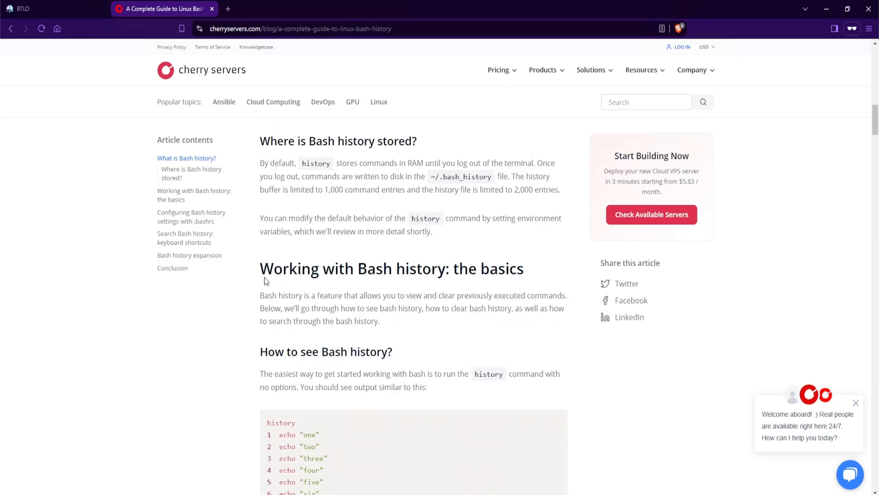
{"action": "left_click_drag", "start_coordinate": [262, 269], "coordinate": [437, 268]}
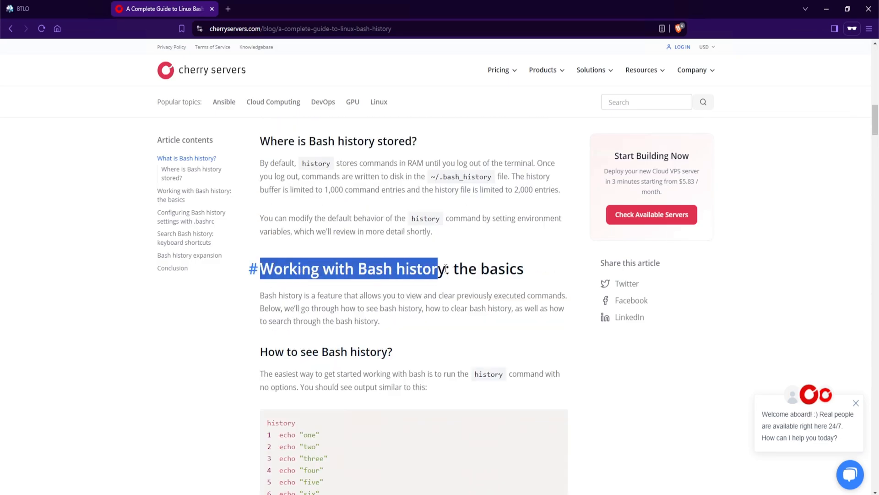
{"action": "left_click", "coordinate": [318, 308]}
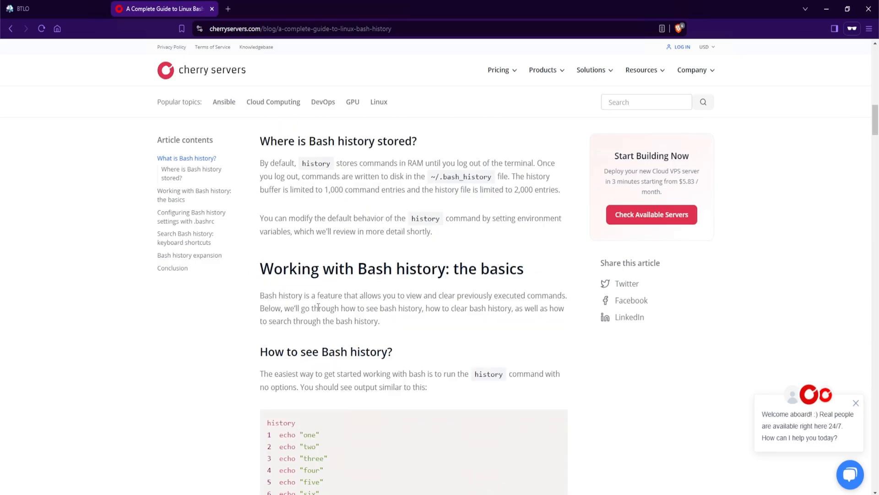
{"action": "mouse_move", "coordinate": [427, 325]}
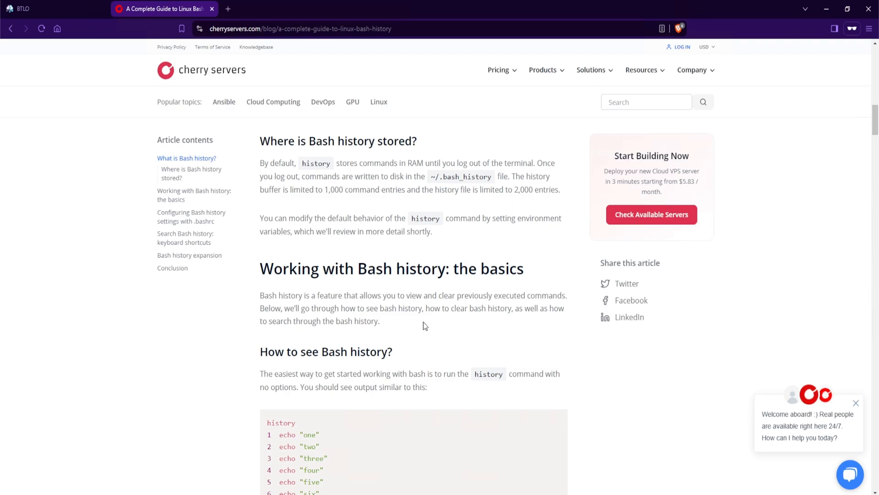
{"action": "left_click_drag", "start_coordinate": [274, 352], "coordinate": [348, 352]}
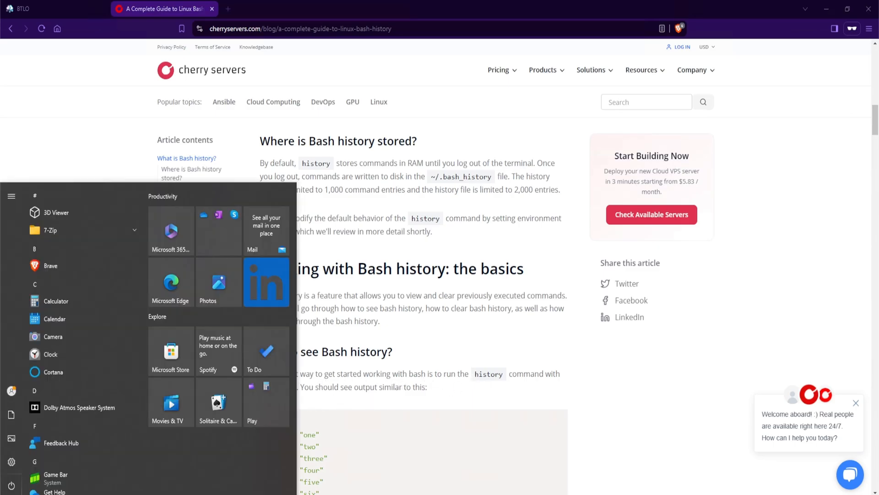
Launch the Ubuntu app from the Start menu and run 'history'.
{"action": "type", "text": "ubuntu"}
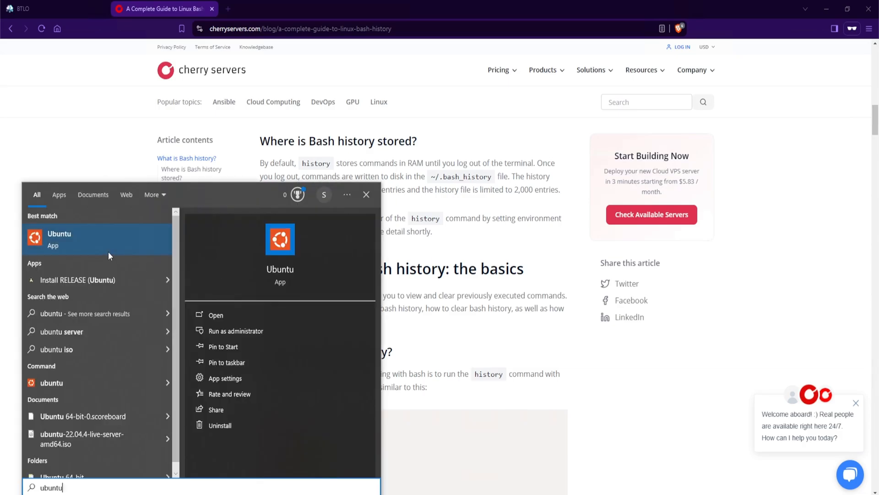
{"action": "mouse_move", "coordinate": [110, 242]}
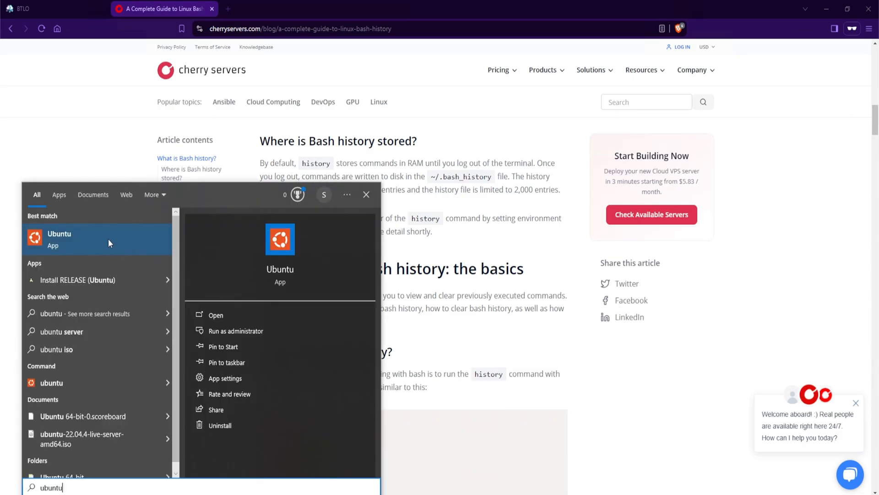
{"action": "mouse_move", "coordinate": [105, 242]}
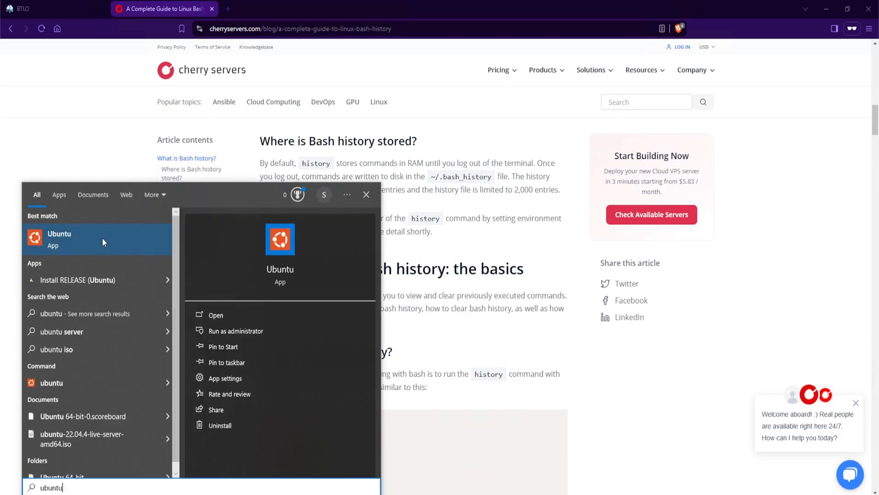
{"action": "left_click", "coordinate": [215, 314]}
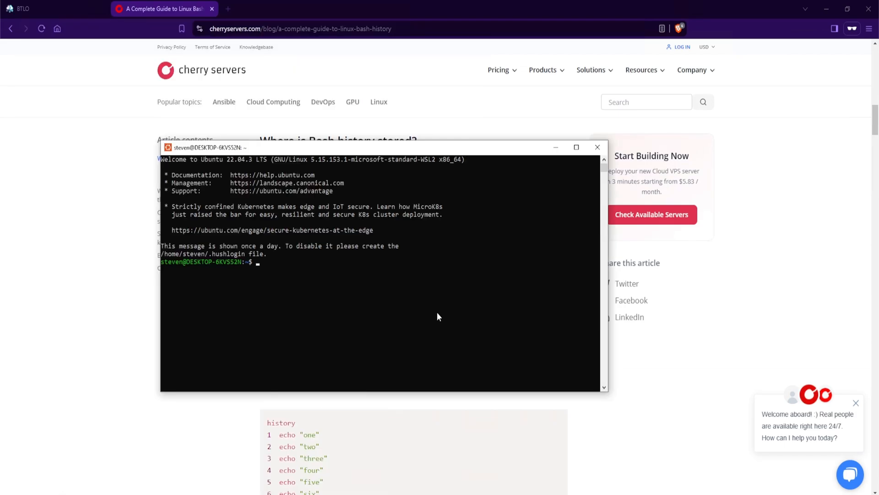
{"action": "type", "text": "history"}
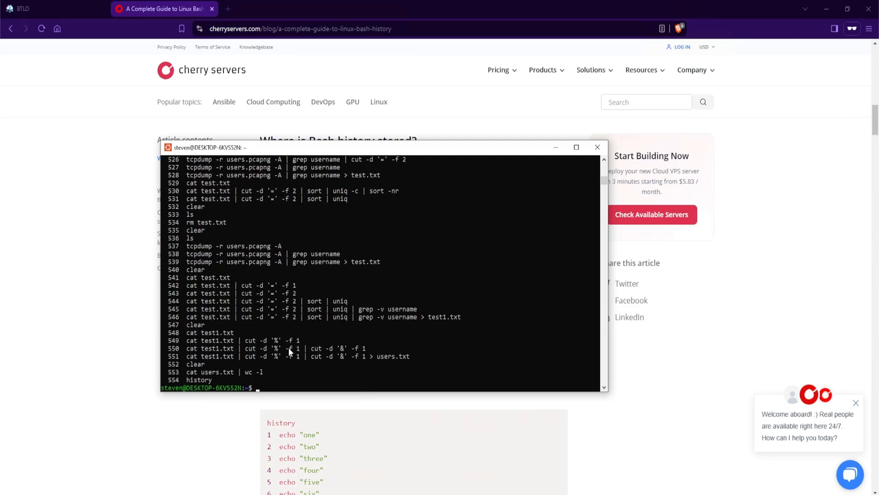
{"action": "mouse_move", "coordinate": [267, 189]}
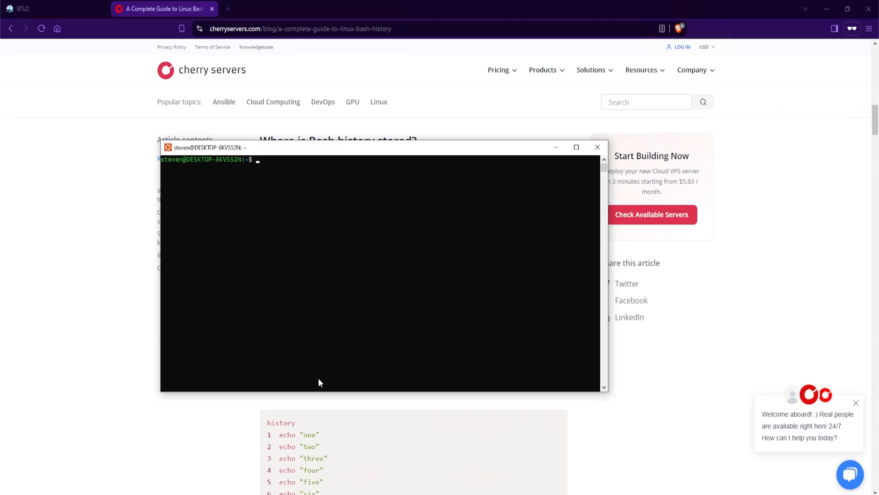
List the home folder with ls -la and print .bash_history with cat.
{"action": "type", "text": "ls -la"}
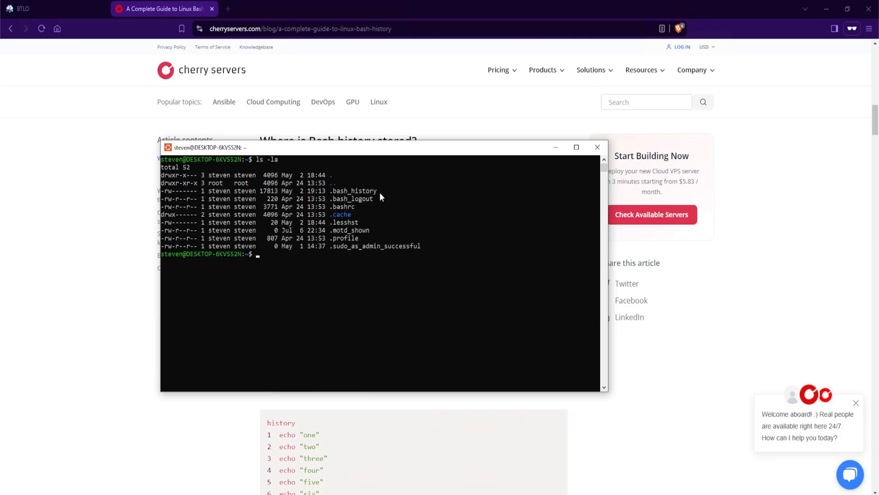
{"action": "double_click", "coordinate": [355, 191]}
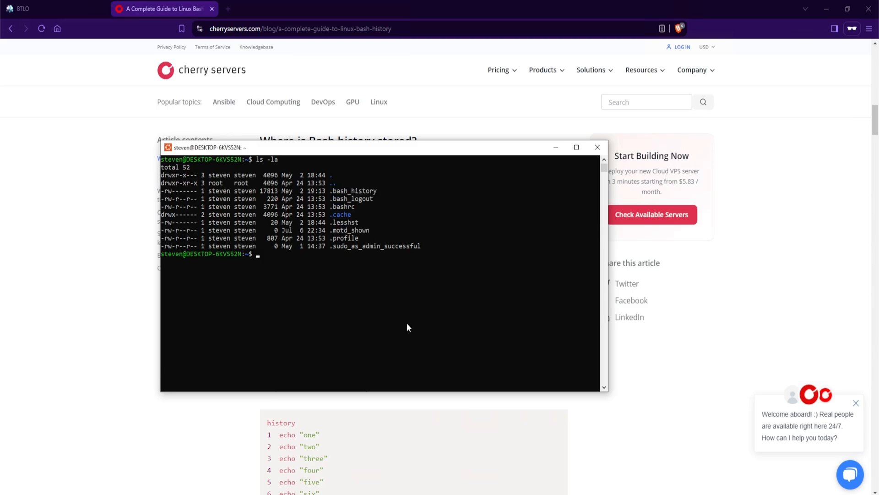
{"action": "type", "text": "cat"}
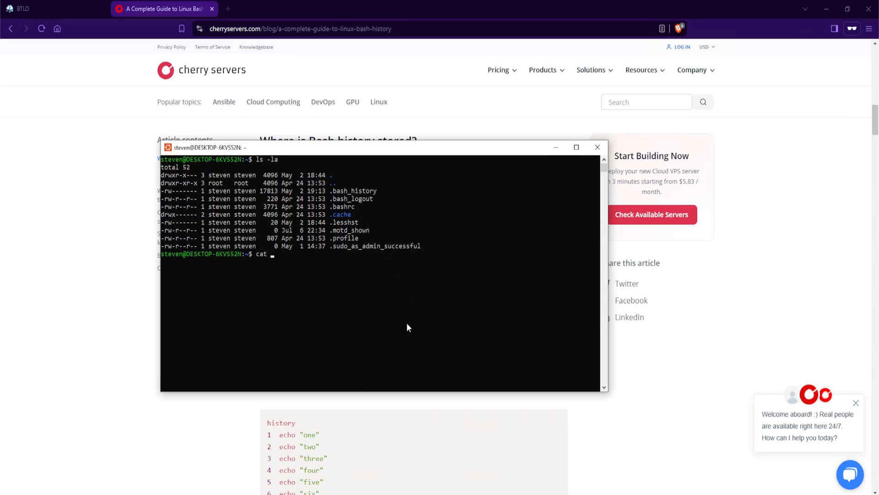
{"action": "type", "text": "."}
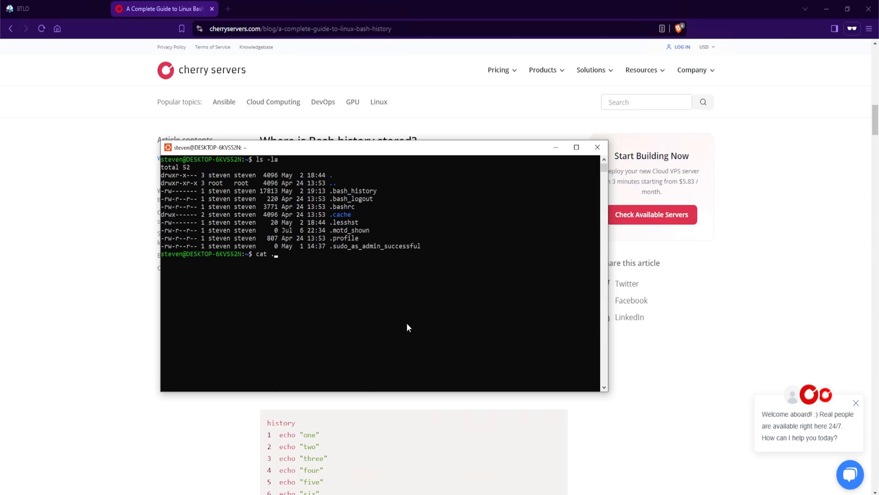
{"action": "type", "text": "bash_"}
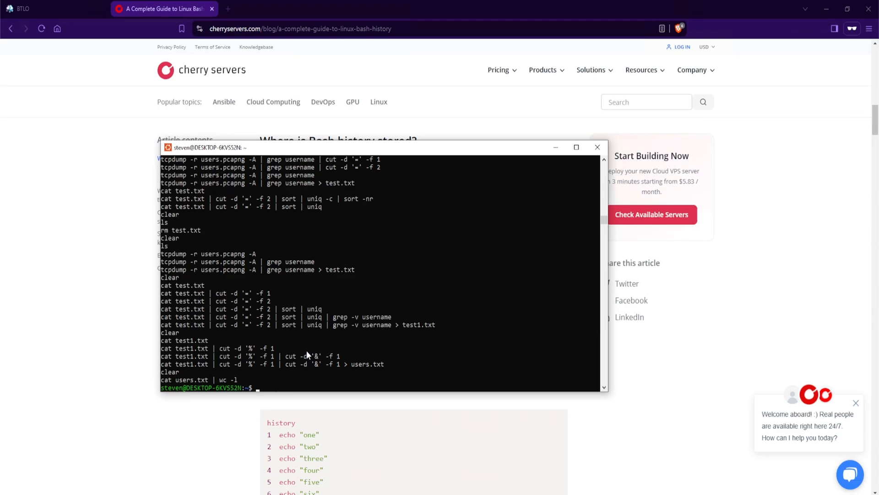
{"action": "mouse_move", "coordinate": [364, 382]}
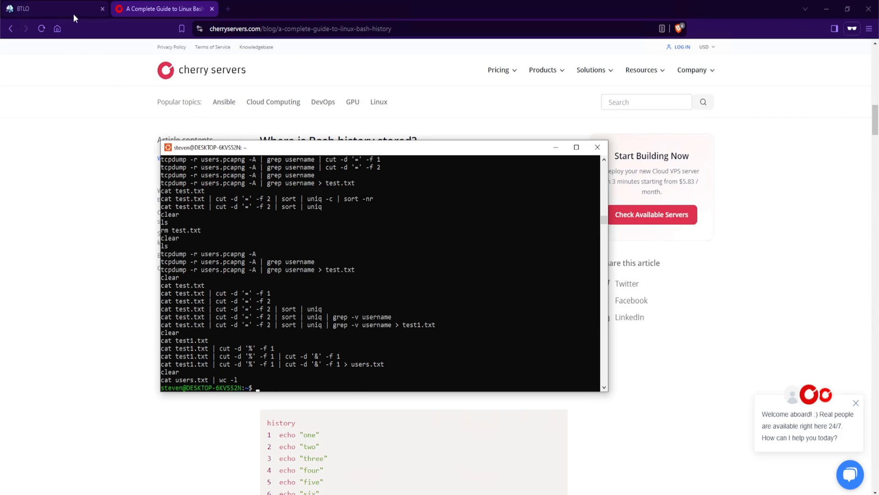
Save the challenge's zipped log file to Downloads, then open File Explorer.
{"action": "left_click", "coordinate": [51, 8]}
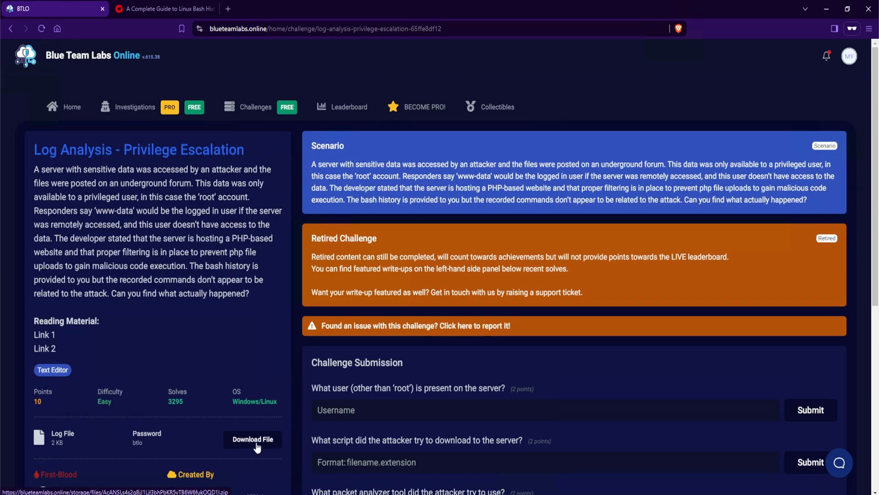
{"action": "left_click", "coordinate": [252, 440]}
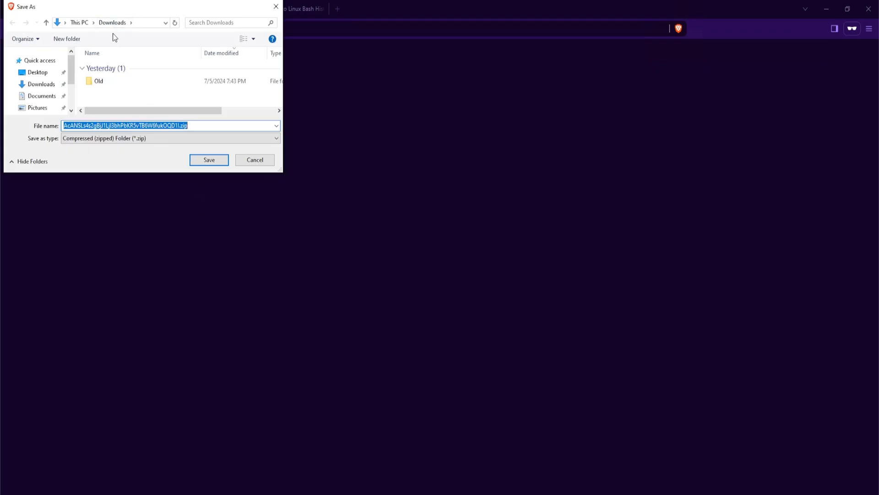
{"action": "left_click", "coordinate": [209, 159]}
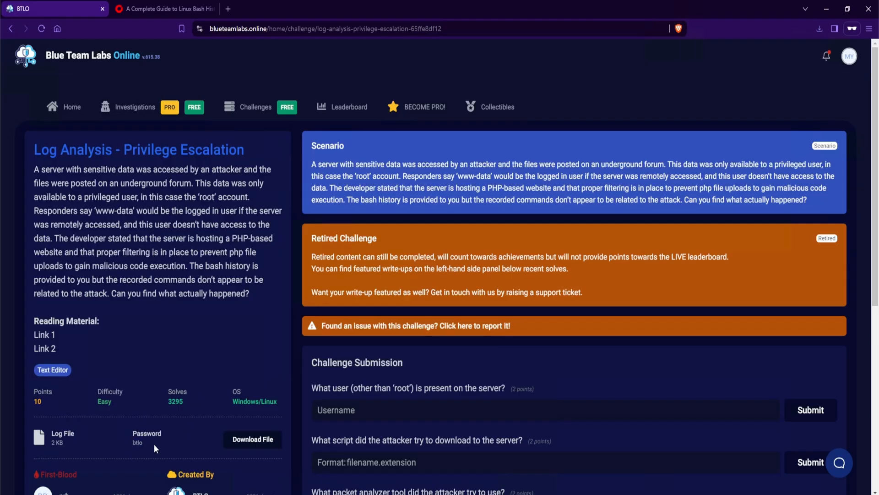
{"action": "double_click", "coordinate": [136, 443]}
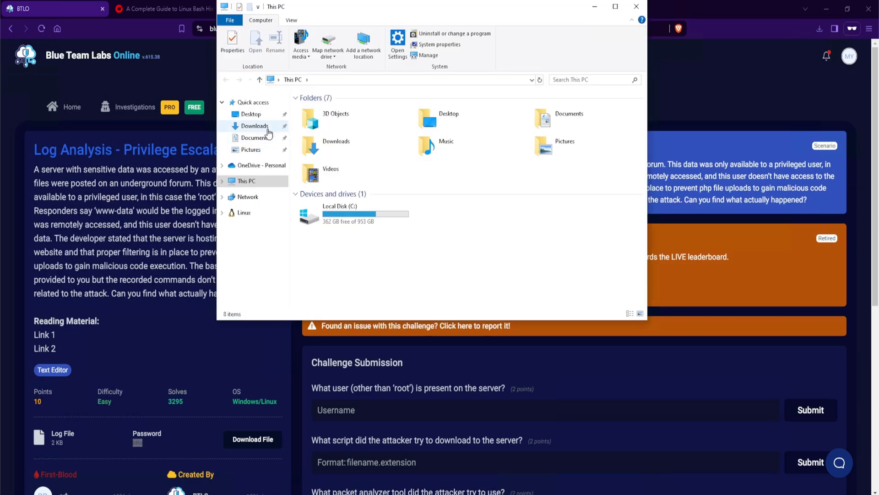
{"action": "left_click", "coordinate": [255, 125]}
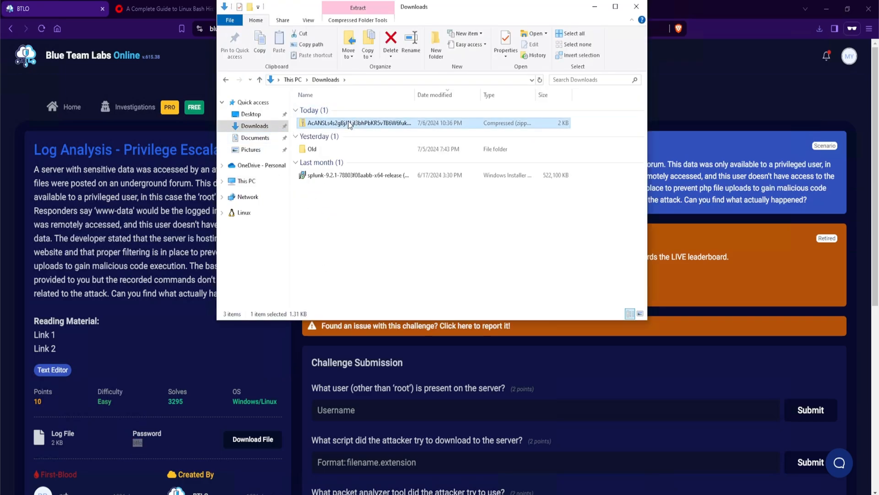
{"action": "right_click", "coordinate": [356, 123]}
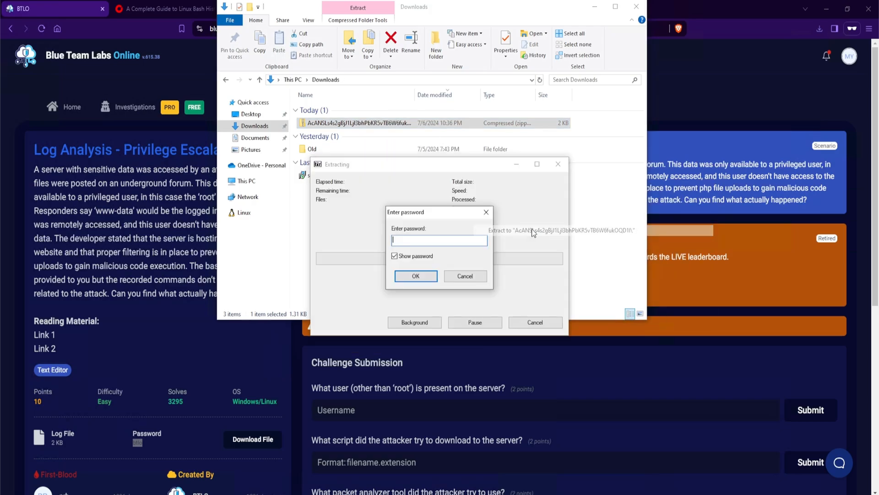
{"action": "type", "text": "btlo"}
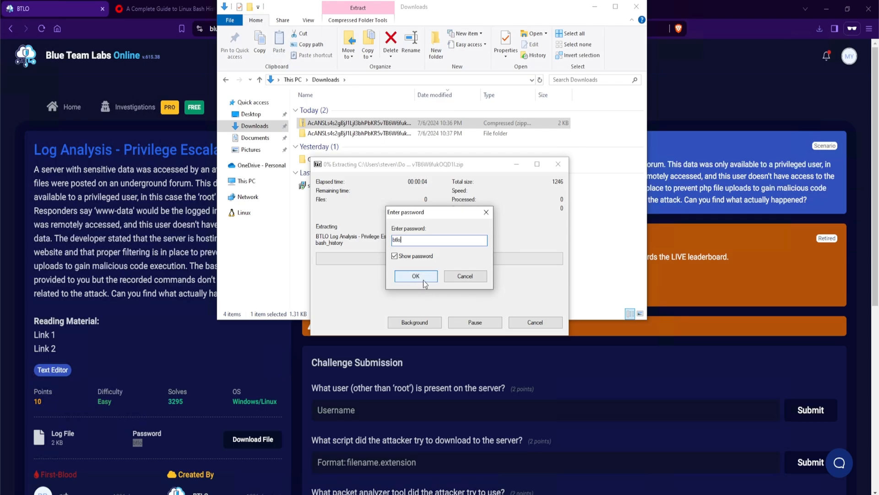
{"action": "left_click", "coordinate": [415, 275]}
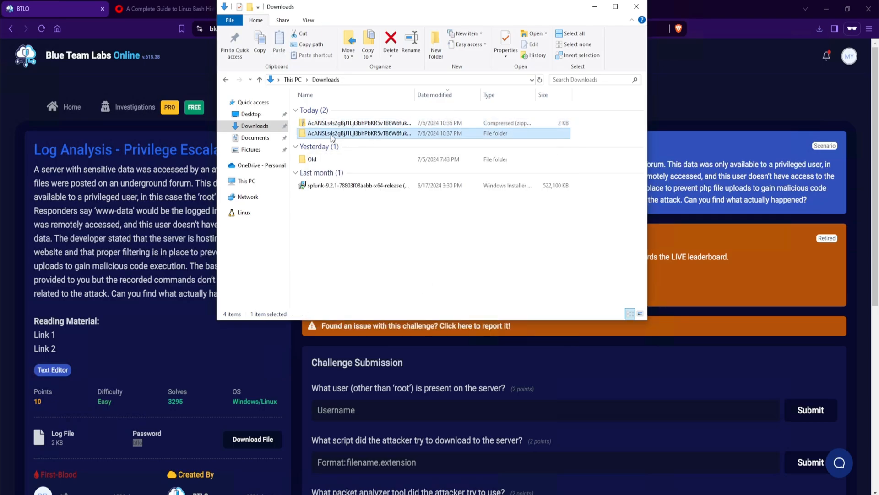
{"action": "double_click", "coordinate": [359, 133]}
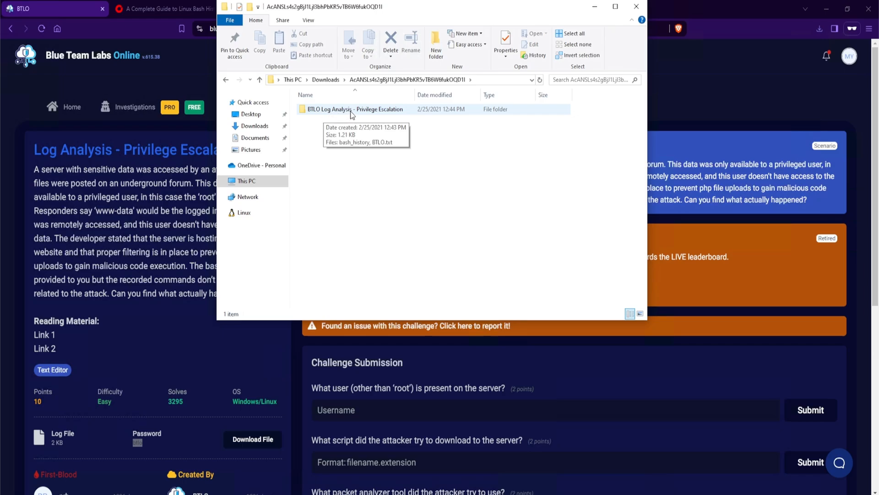
{"action": "double_click", "coordinate": [355, 109]}
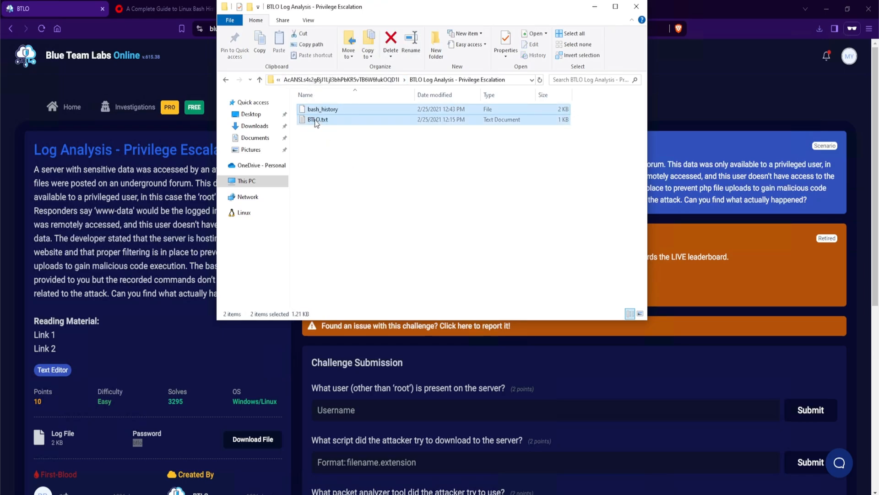
{"action": "mouse_move", "coordinate": [335, 143]}
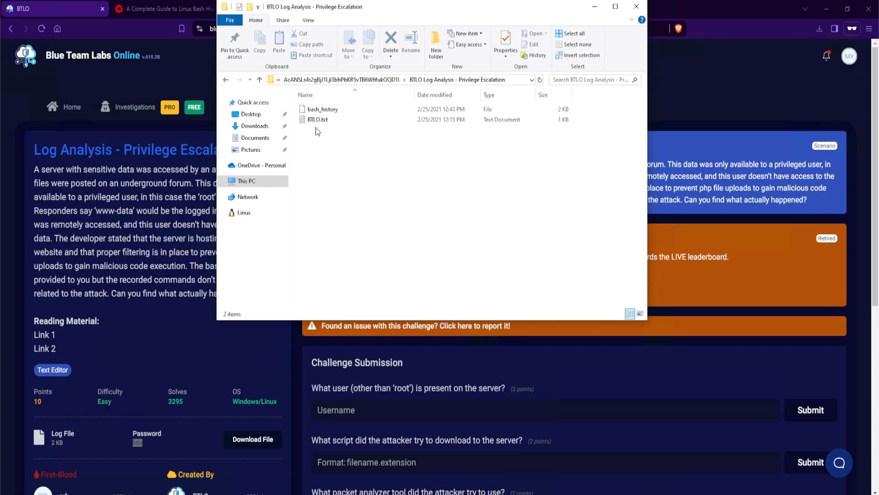
{"action": "left_click", "coordinate": [317, 120]}
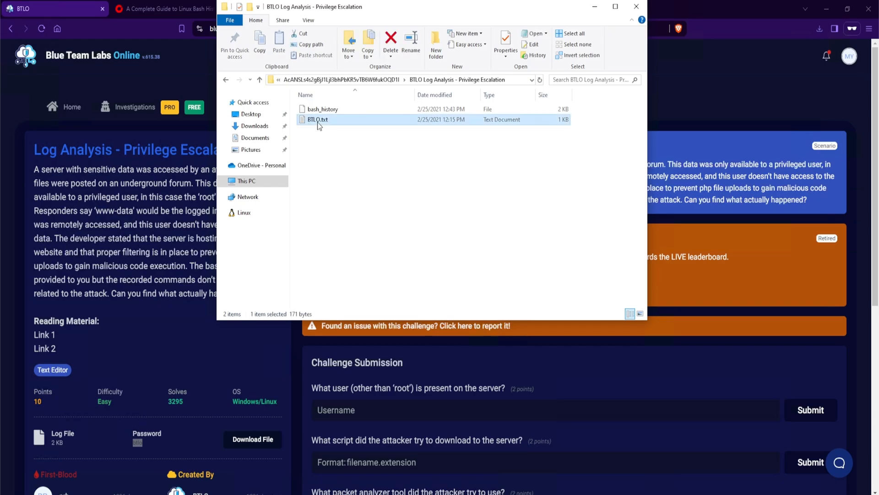
{"action": "double_click", "coordinate": [318, 119]}
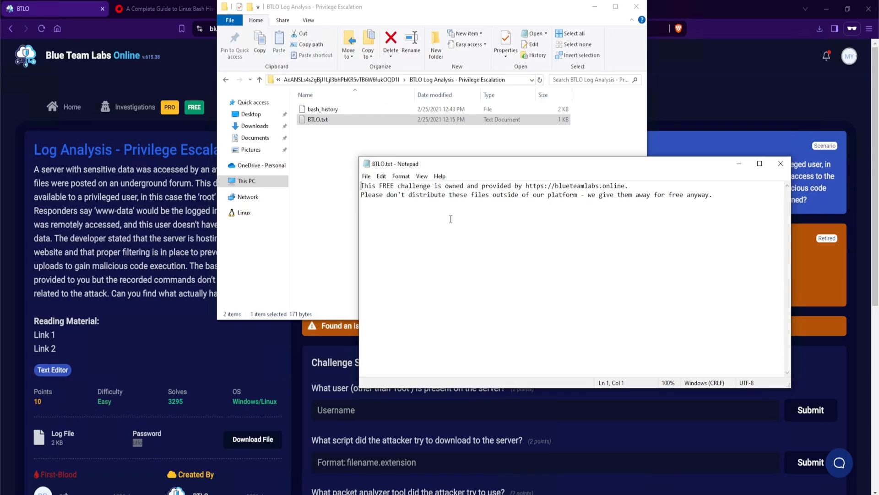
{"action": "mouse_move", "coordinate": [658, 206]}
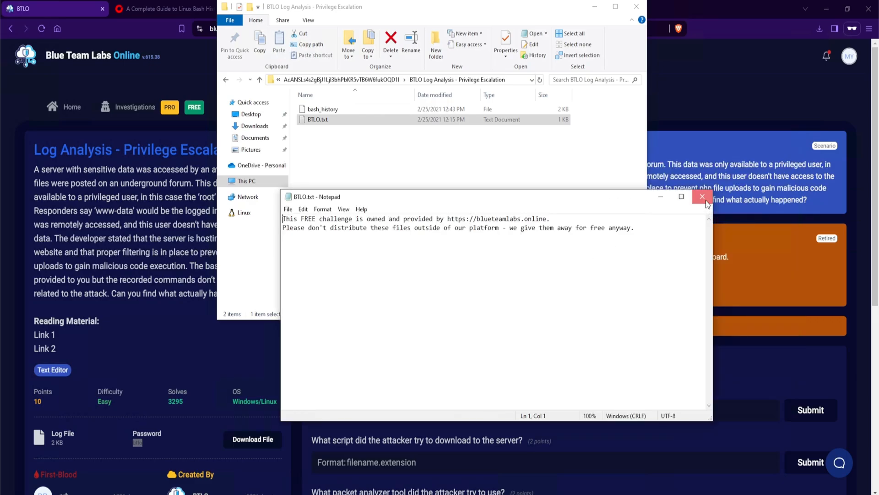
{"action": "left_click", "coordinate": [703, 197]}
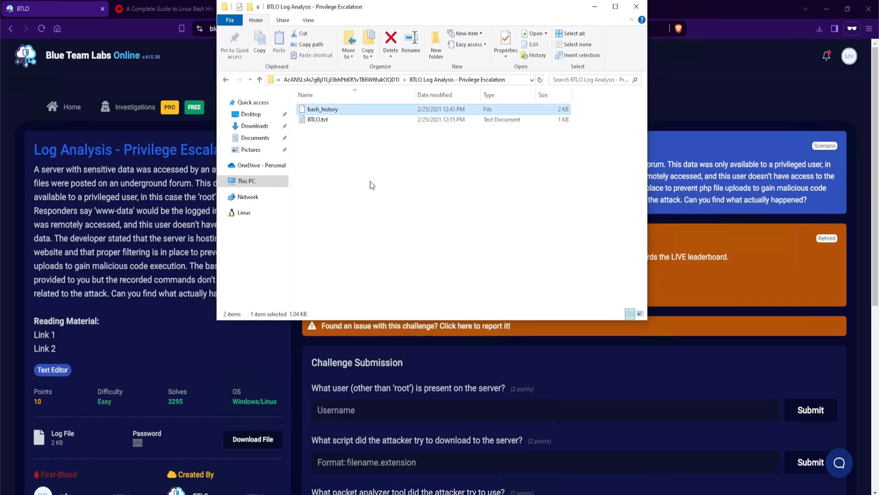
Open a Linux shell in the challenge folder after abandoning Open with on bash_history.
{"action": "left_click", "coordinate": [370, 185]}
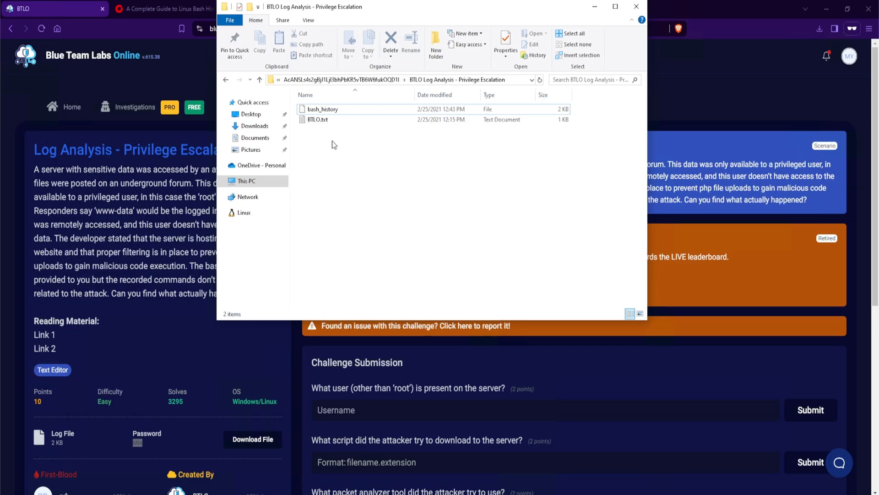
{"action": "right_click", "coordinate": [334, 145]}
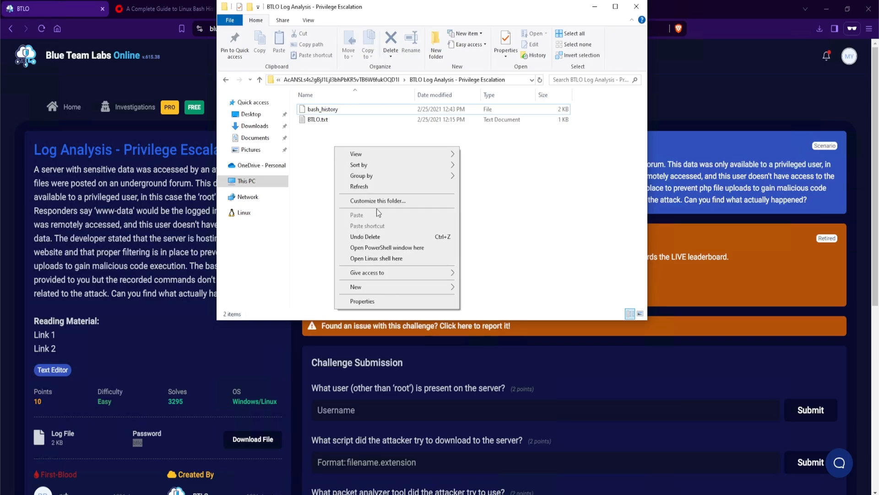
{"action": "mouse_move", "coordinate": [386, 264]}
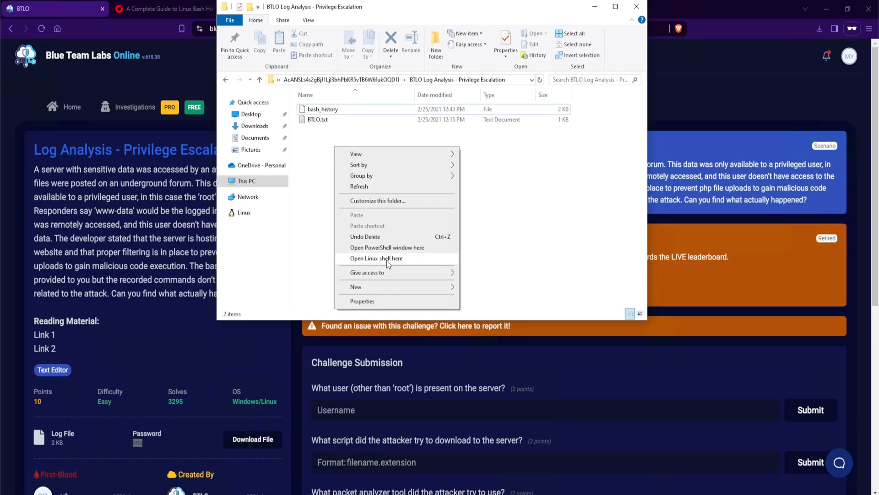
{"action": "mouse_move", "coordinate": [398, 253]}
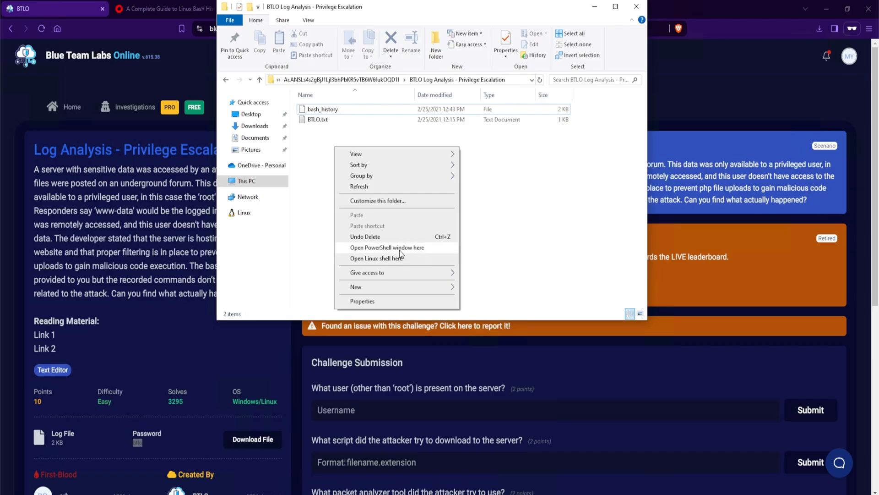
{"action": "right_click", "coordinate": [322, 109]}
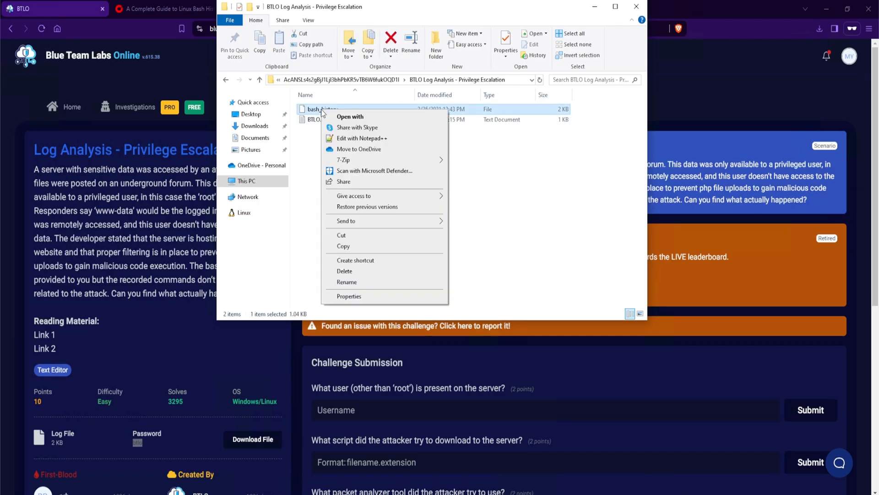
{"action": "left_click", "coordinate": [350, 117]}
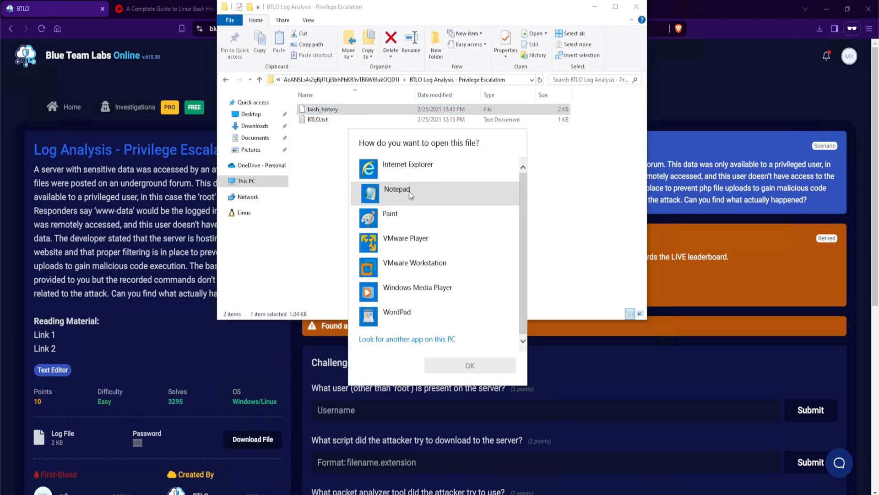
{"action": "left_click", "coordinate": [470, 365]}
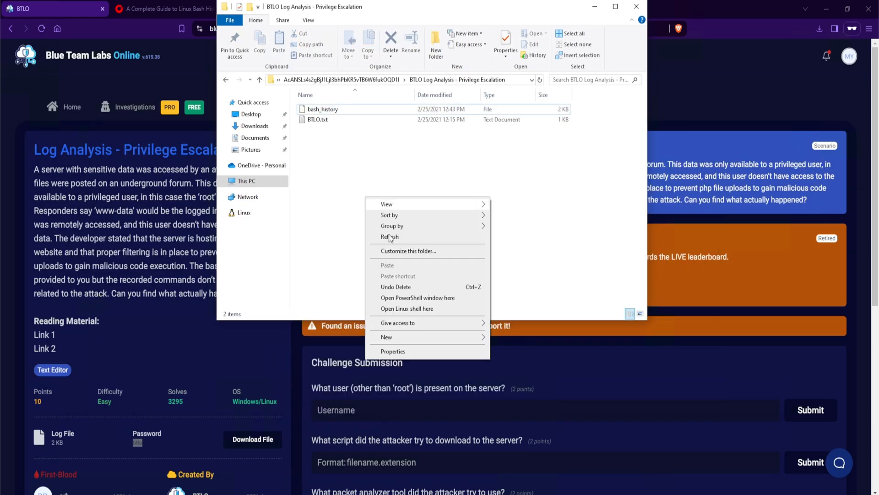
{"action": "left_click", "coordinate": [408, 308]}
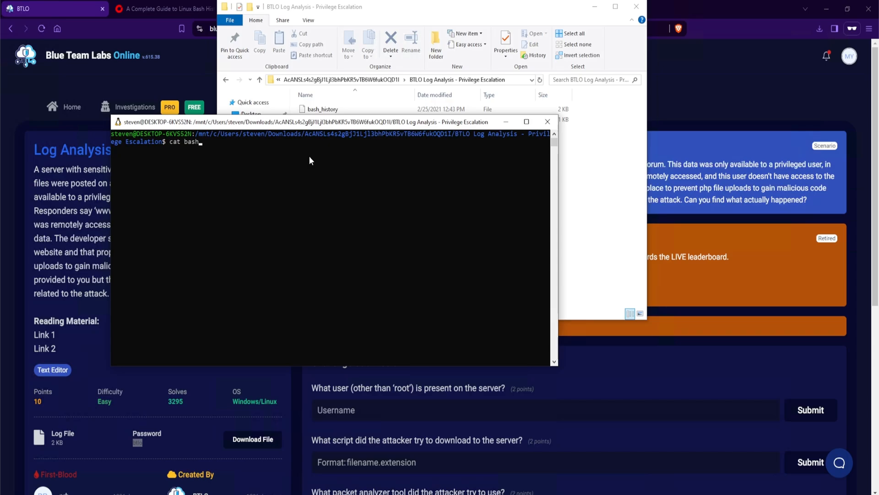
Run cat bash_history and maximize the terminal to read the output.
{"action": "type", "text": "_history"}
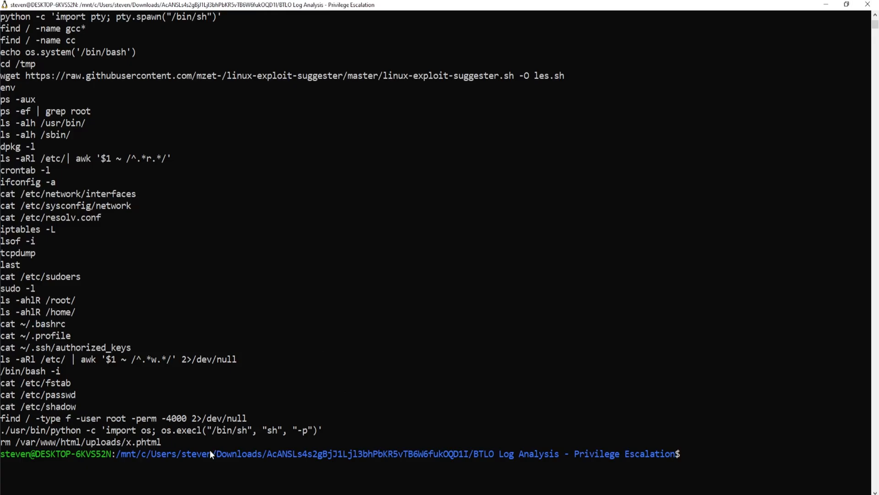
{"action": "mouse_move", "coordinate": [193, 457]}
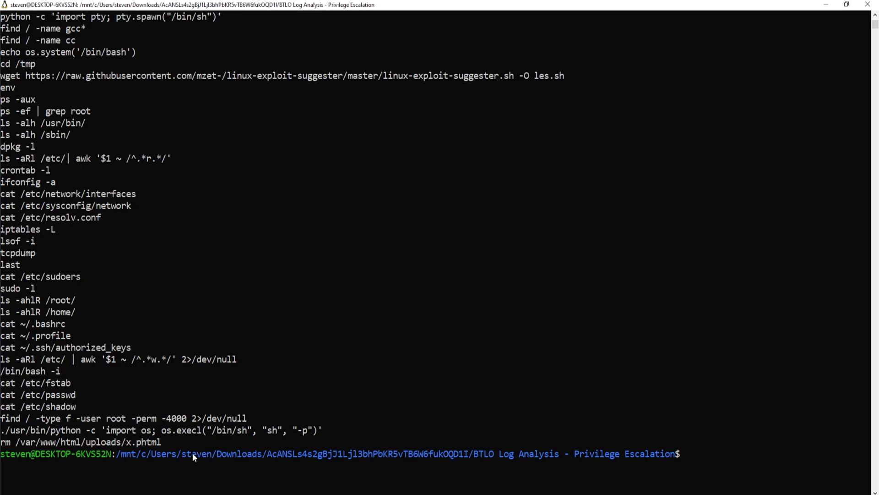
{"action": "mouse_move", "coordinate": [155, 470]}
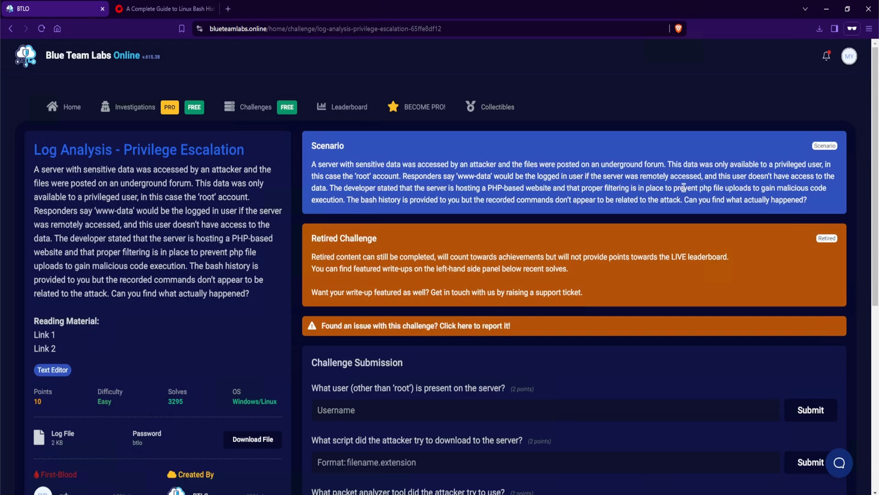
{"action": "mouse_move", "coordinate": [465, 212]}
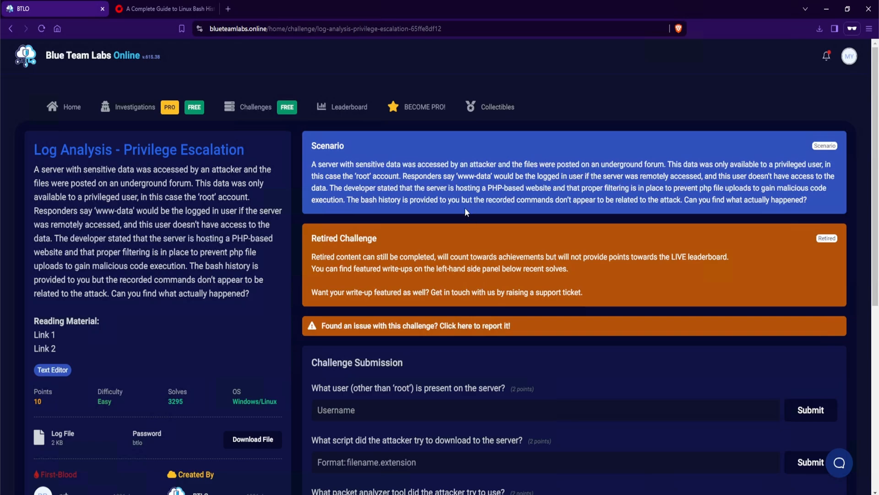
{"action": "mouse_move", "coordinate": [545, 186]}
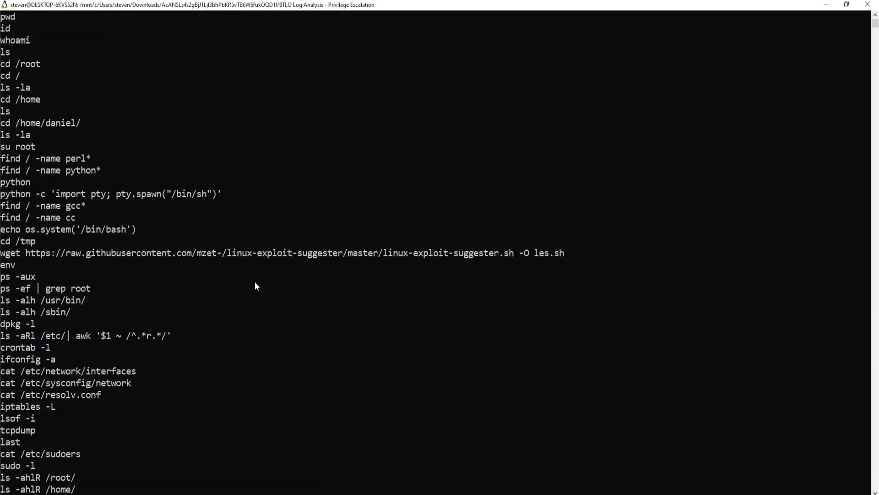
Rerun cat bash_history, scroll to its start, and highlight entries like bck/.
{"action": "type", "text": "cat bash_history"}
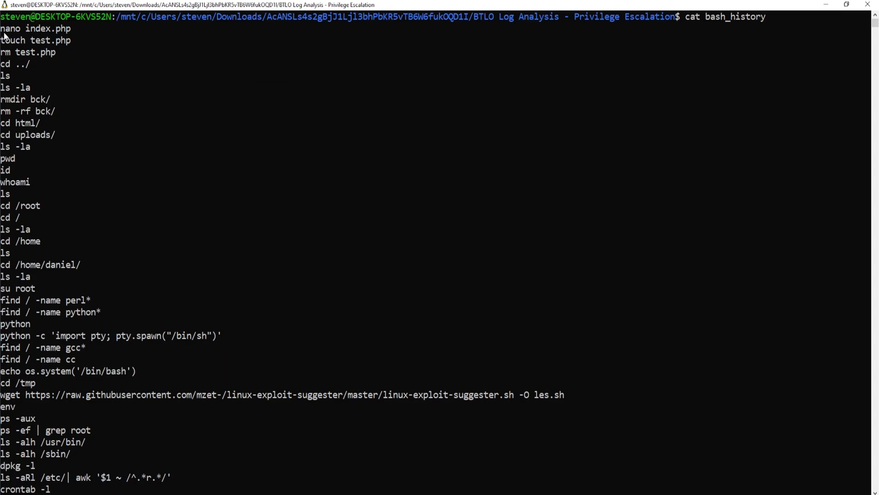
{"action": "mouse_move", "coordinate": [53, 38]}
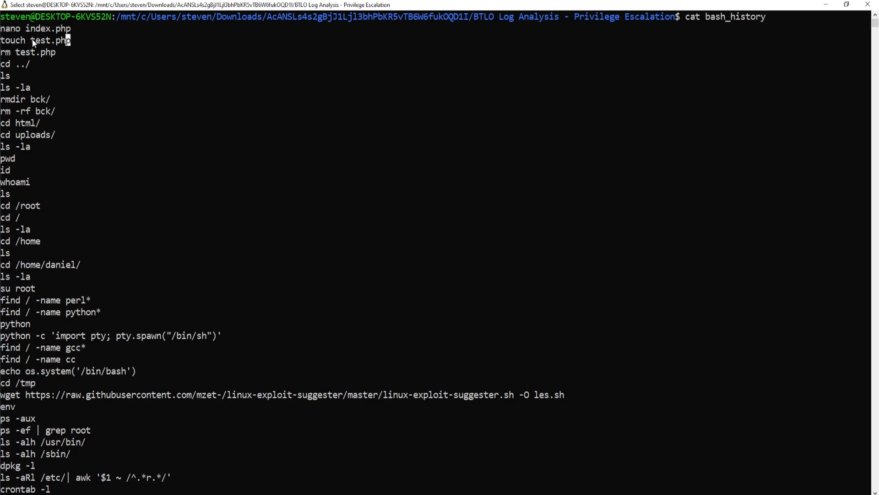
{"action": "mouse_move", "coordinate": [44, 52]}
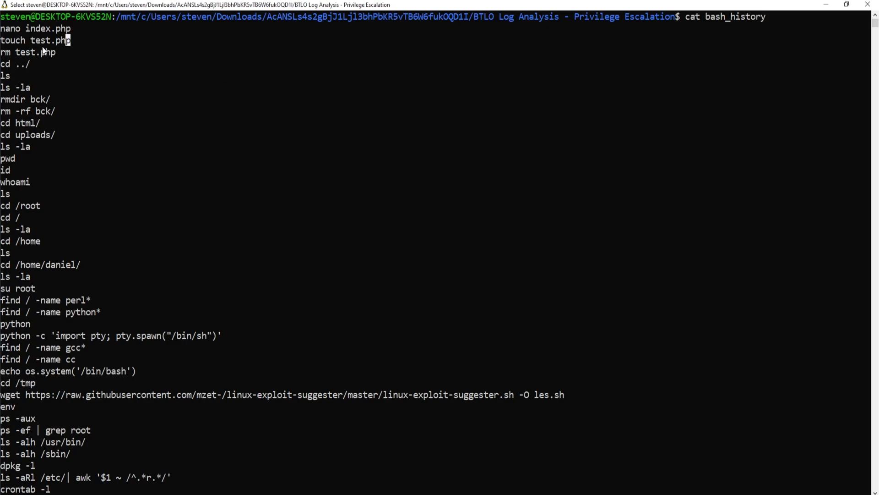
{"action": "mouse_move", "coordinate": [63, 55]}
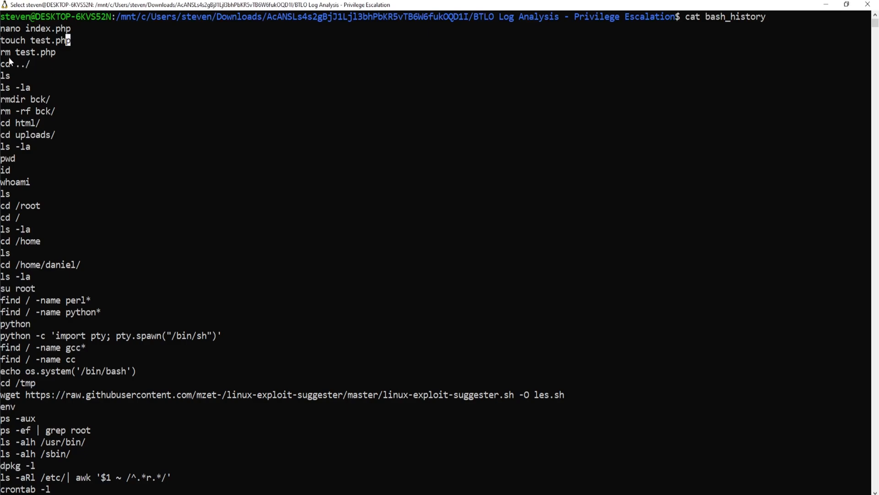
{"action": "mouse_move", "coordinate": [38, 62]}
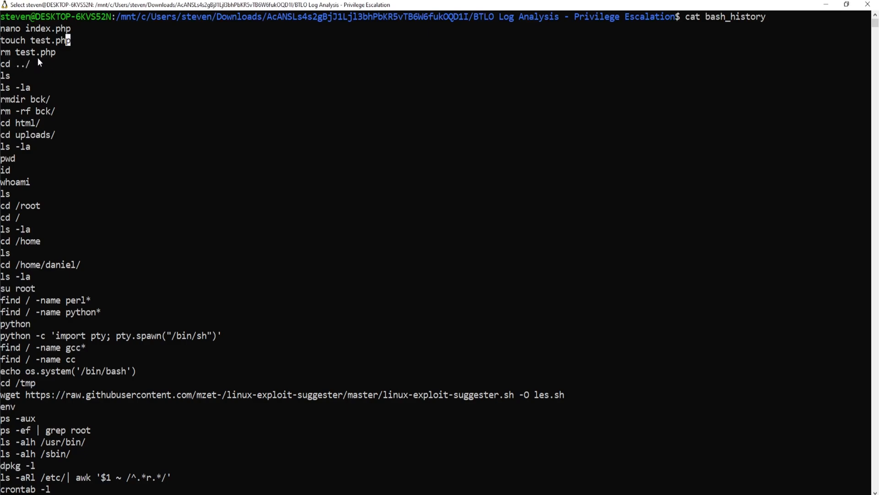
{"action": "mouse_move", "coordinate": [44, 60]}
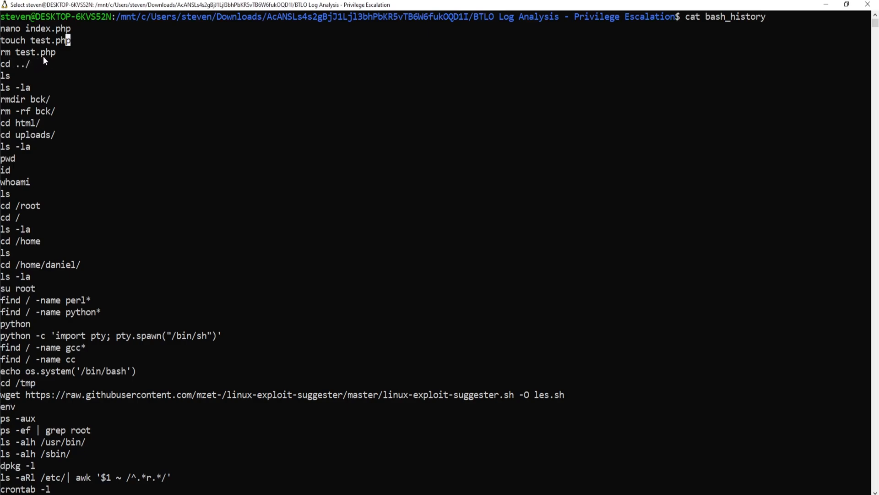
{"action": "mouse_move", "coordinate": [52, 80]}
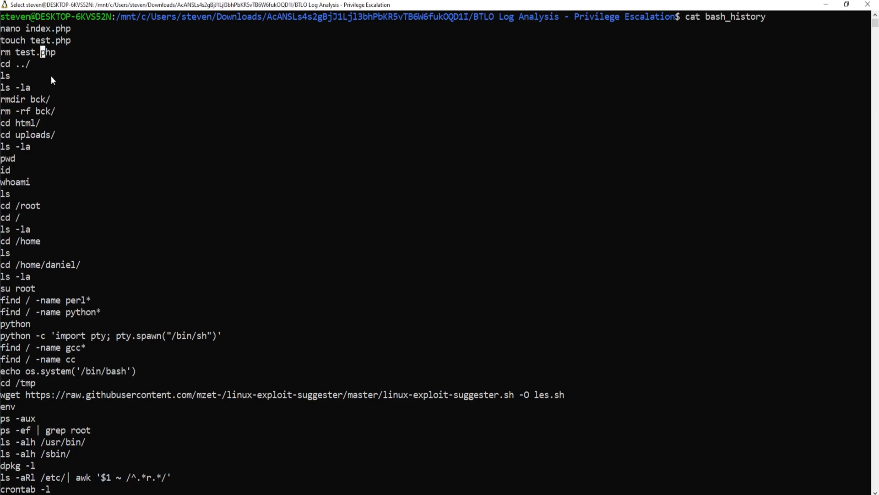
{"action": "mouse_move", "coordinate": [47, 78]}
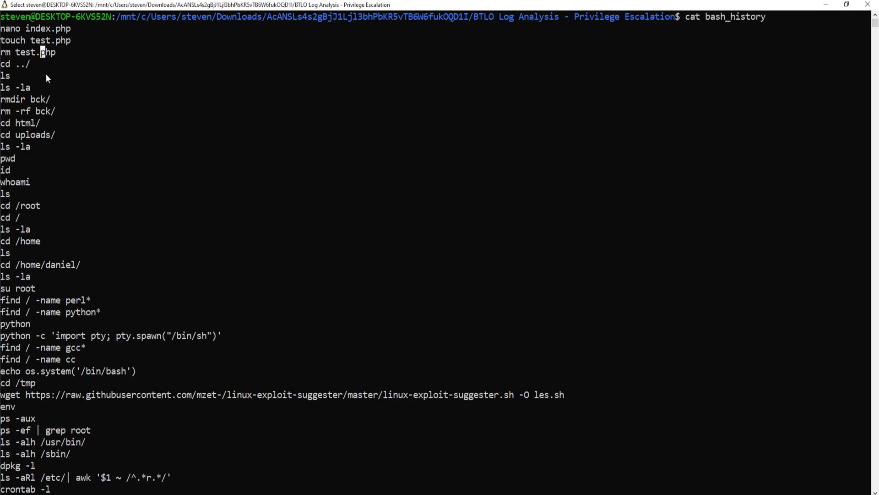
{"action": "mouse_move", "coordinate": [55, 110]}
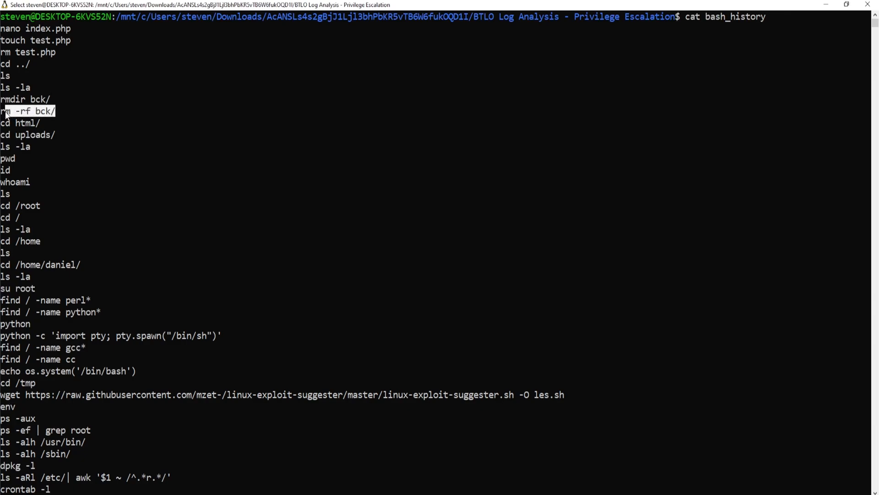
{"action": "mouse_move", "coordinate": [94, 118]}
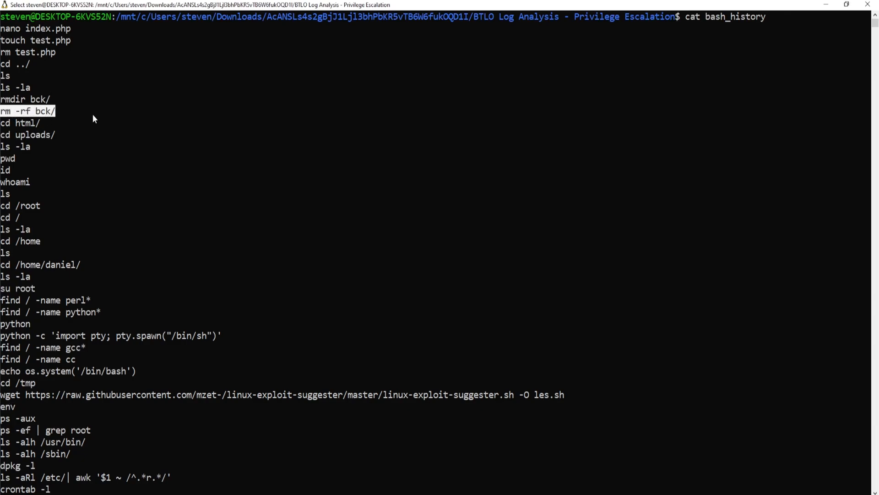
{"action": "mouse_move", "coordinate": [80, 120]}
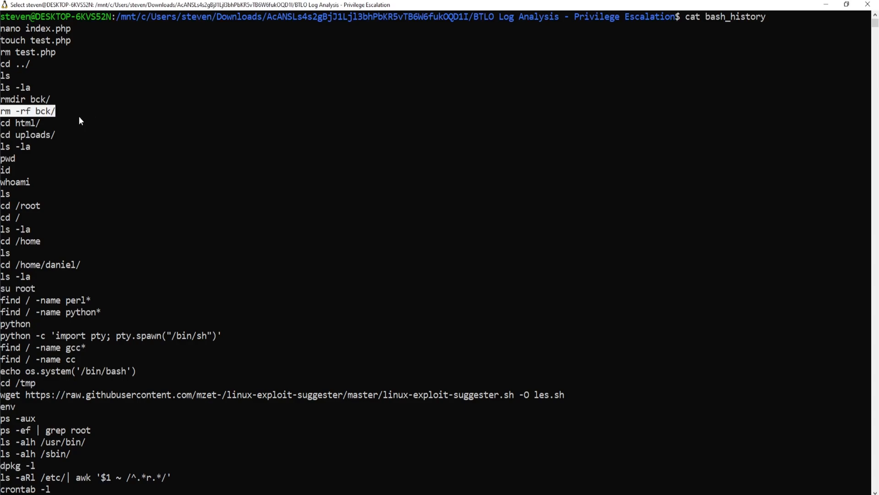
{"action": "double_click", "coordinate": [45, 110]}
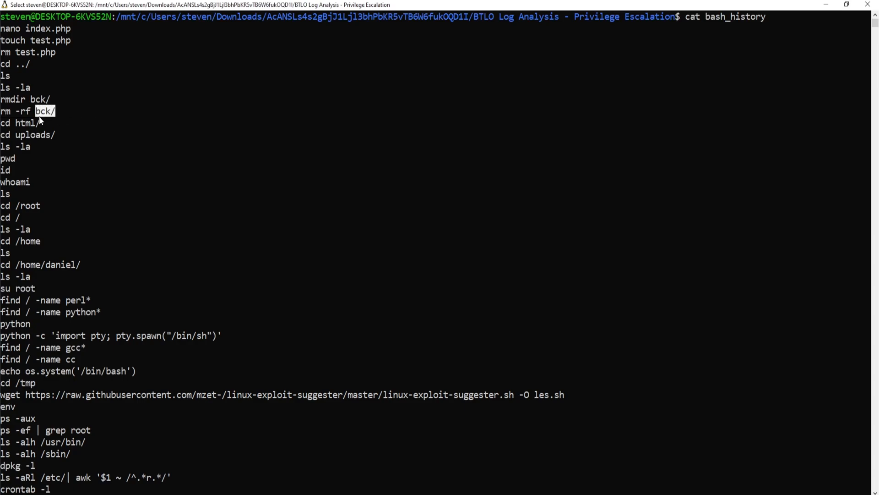
{"action": "mouse_move", "coordinate": [55, 125]}
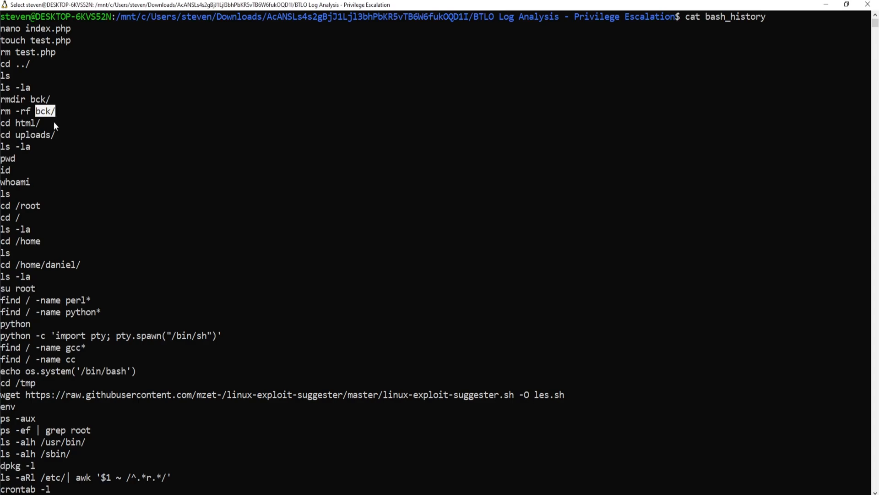
{"action": "double_click", "coordinate": [8, 158]}
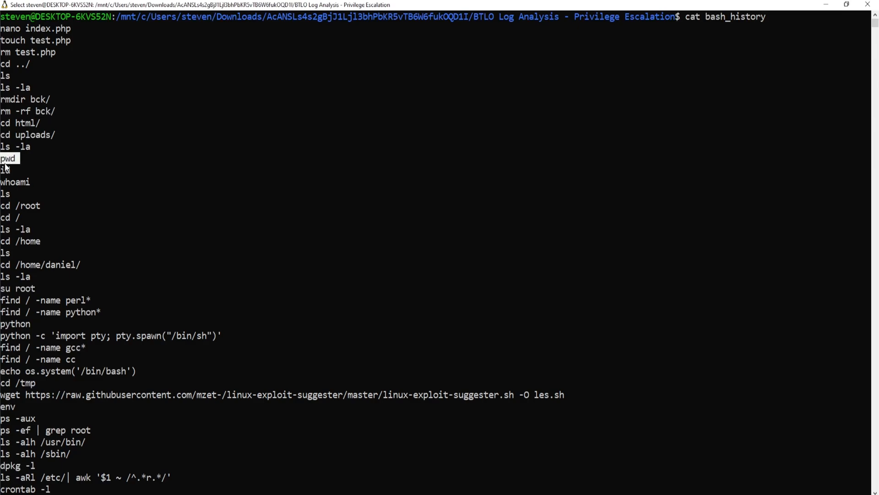
{"action": "mouse_move", "coordinate": [117, 197]}
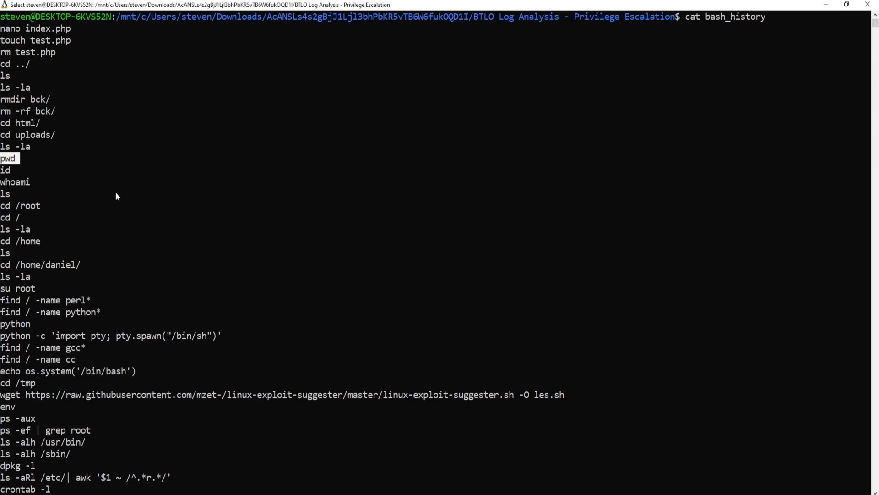
{"action": "mouse_move", "coordinate": [40, 207]}
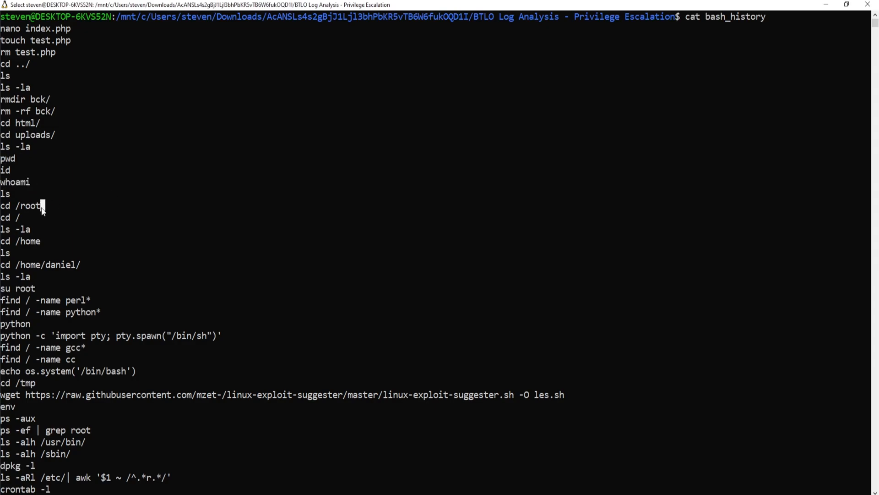
{"action": "double_click", "coordinate": [21, 205]}
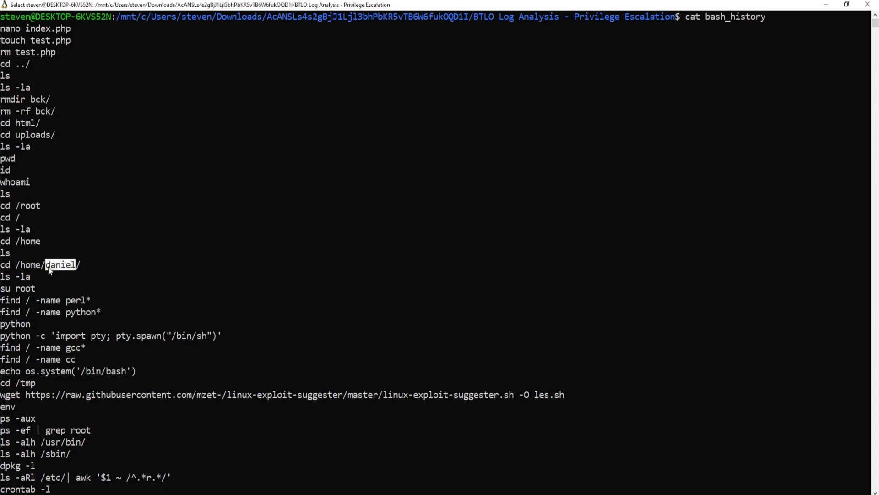
{"action": "mouse_move", "coordinate": [96, 487]}
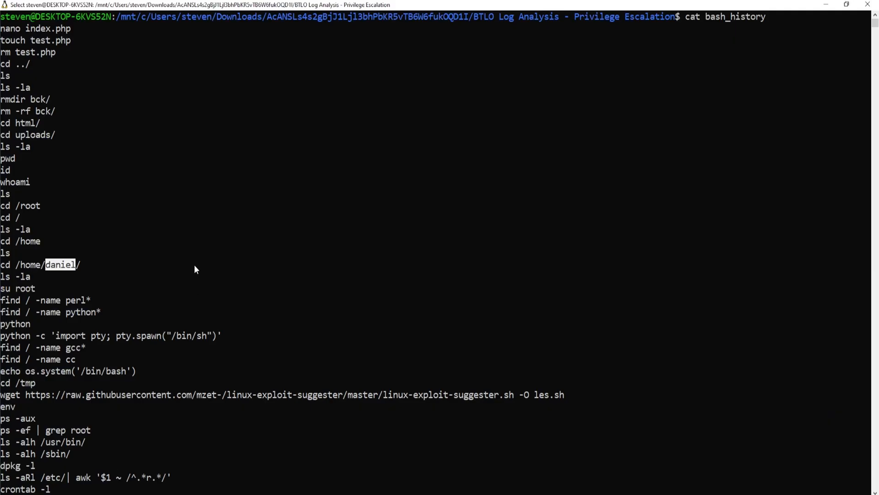
{"action": "mouse_move", "coordinate": [75, 275]}
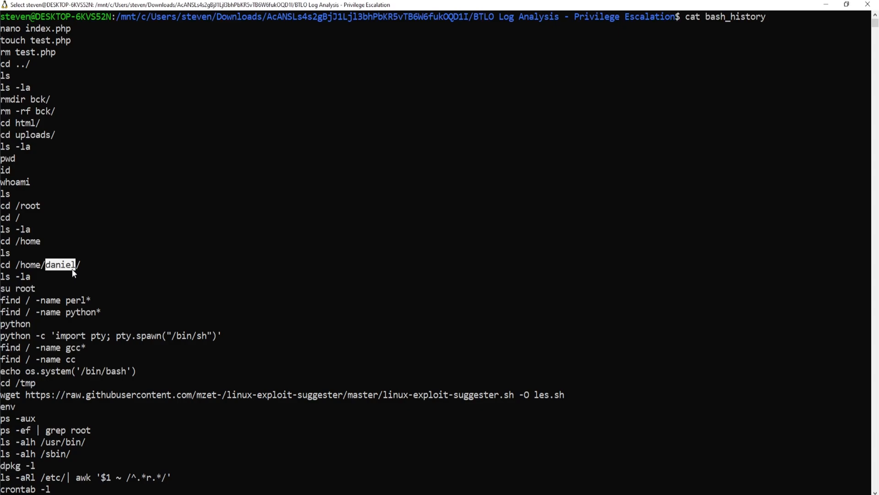
{"action": "mouse_move", "coordinate": [55, 272]}
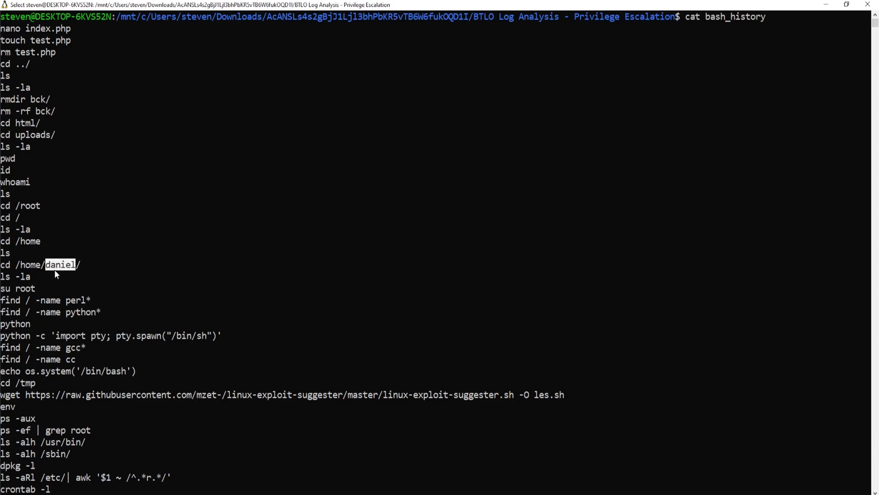
{"action": "mouse_move", "coordinate": [37, 275]}
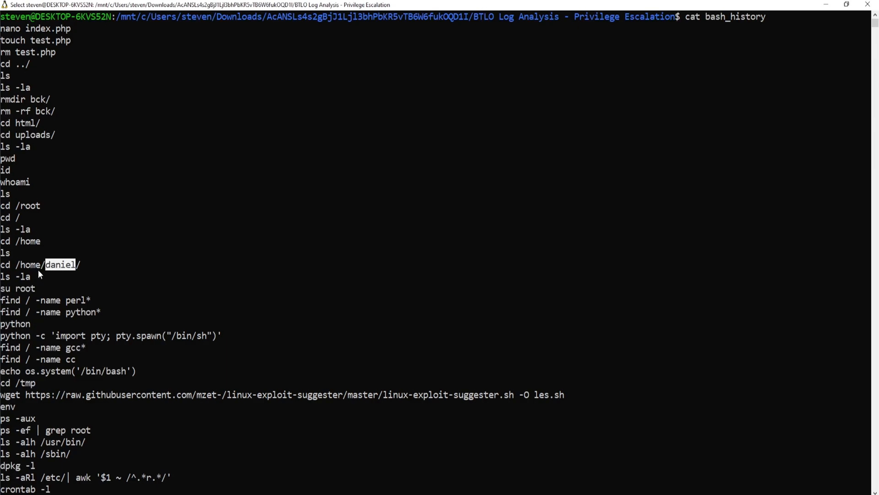
{"action": "mouse_move", "coordinate": [97, 452]}
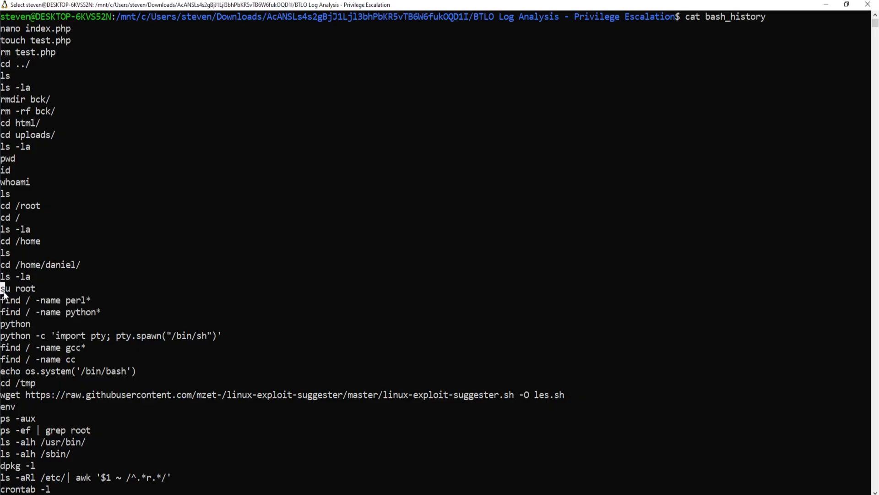
{"action": "double_click", "coordinate": [17, 288]}
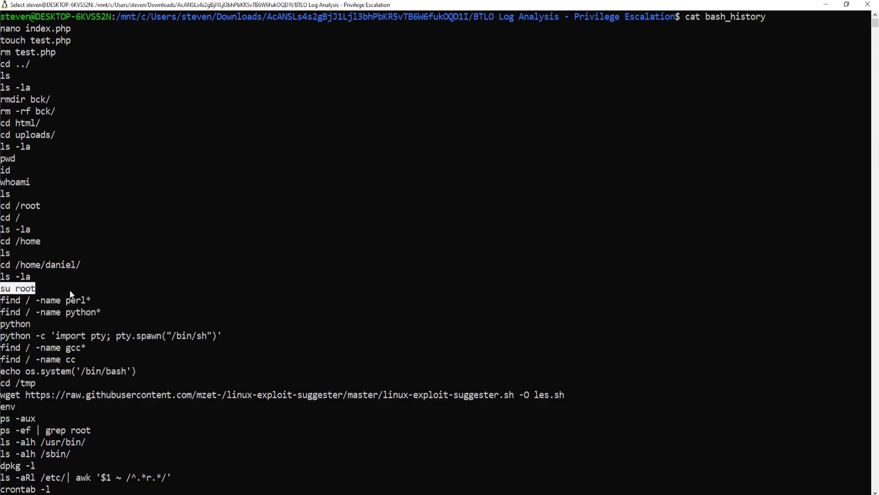
{"action": "scroll", "scroll_direction": "down", "scroll_amount": 3}
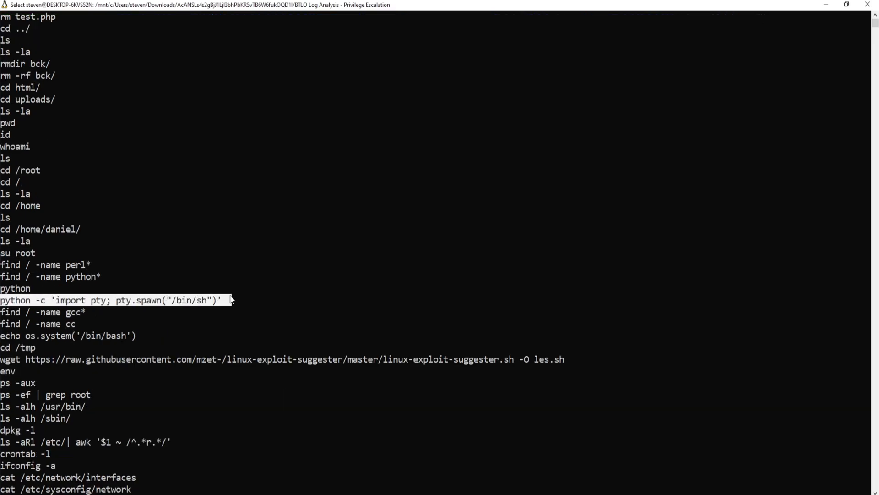
{"action": "mouse_move", "coordinate": [202, 312]}
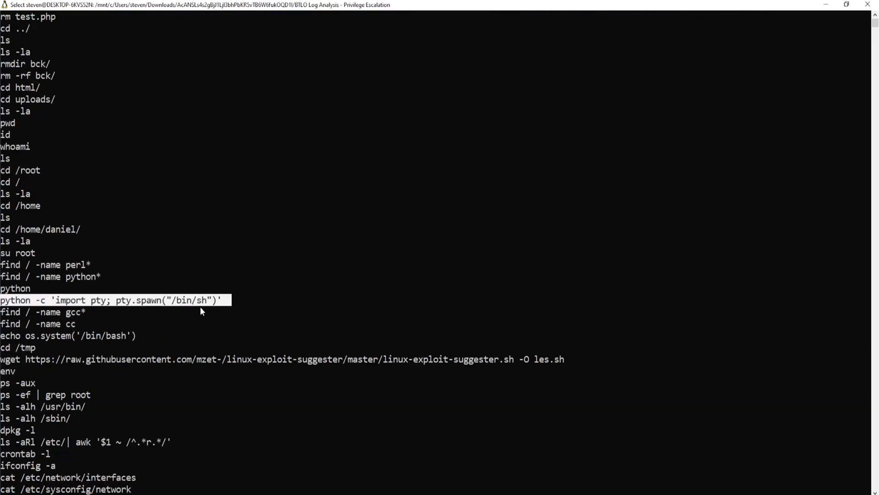
{"action": "scroll", "scroll_direction": "down", "scroll_amount": 3}
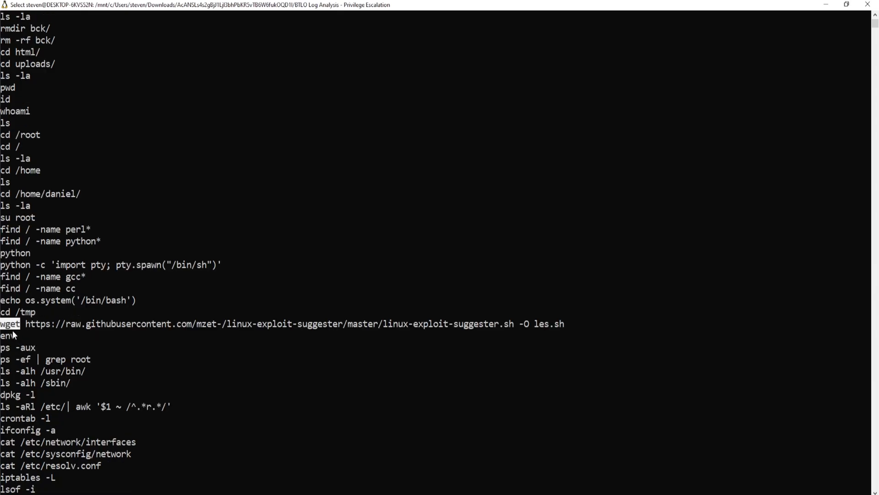
{"action": "mouse_move", "coordinate": [35, 332]}
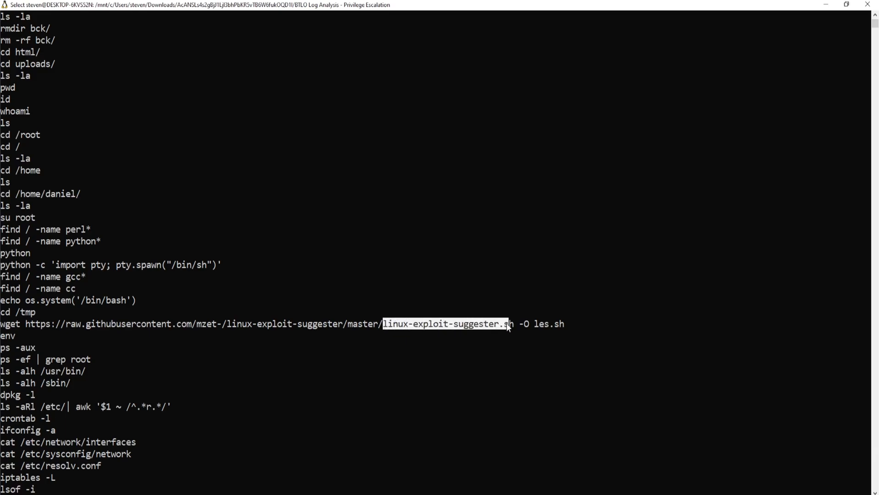
{"action": "mouse_move", "coordinate": [462, 331]}
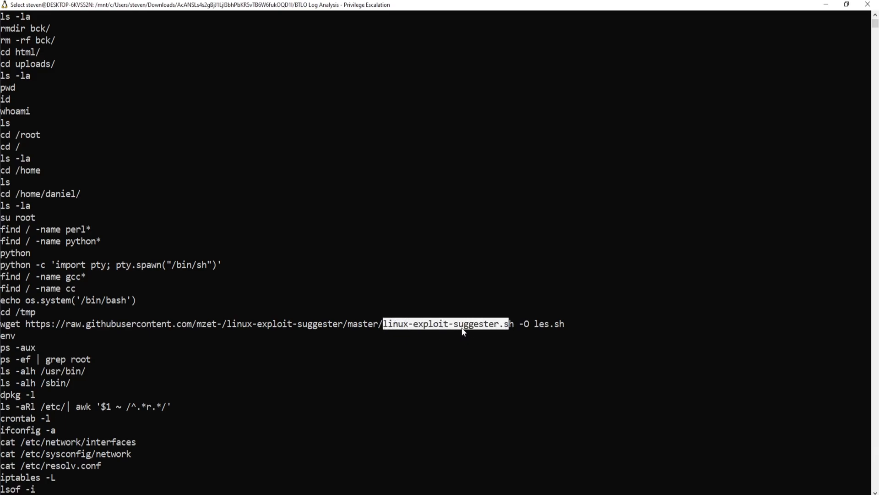
{"action": "mouse_move", "coordinate": [525, 328]}
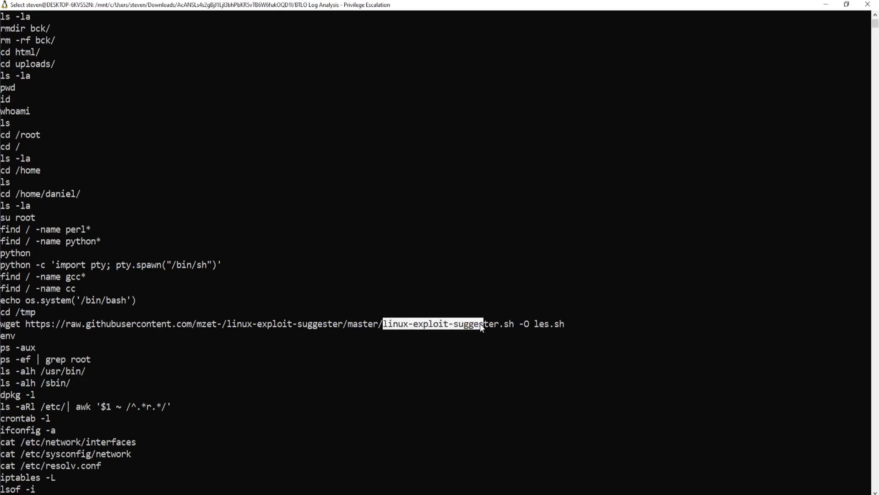
{"action": "mouse_move", "coordinate": [497, 327]}
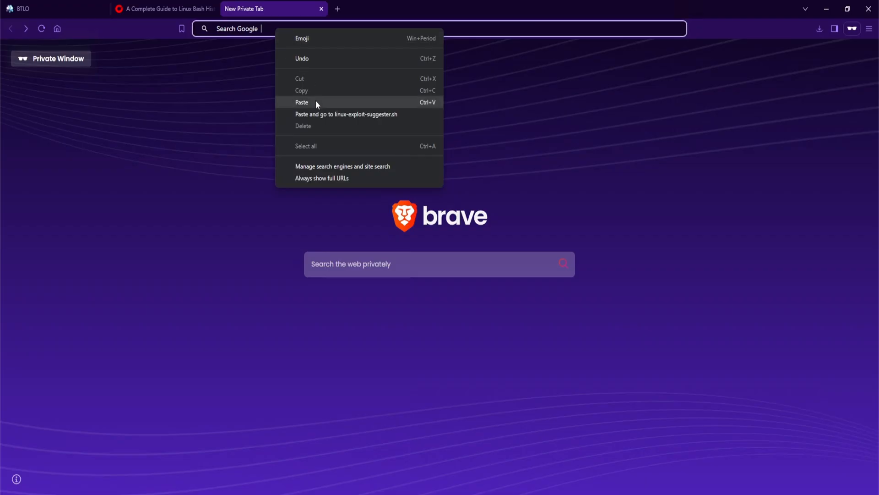
Google linux-exploit-suggester.sh and read The-Z-Labs/linux-exploit-suggester README on GitHub.
{"action": "left_click", "coordinate": [347, 114]}
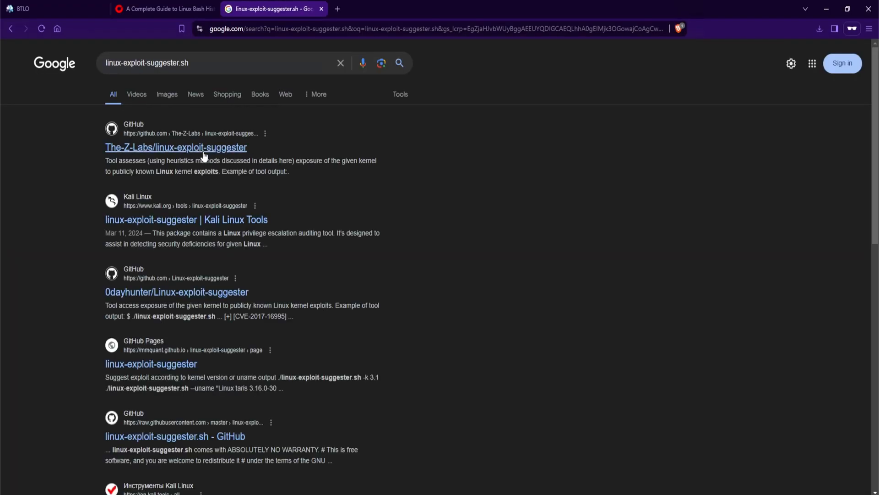
{"action": "left_click", "coordinate": [175, 147]}
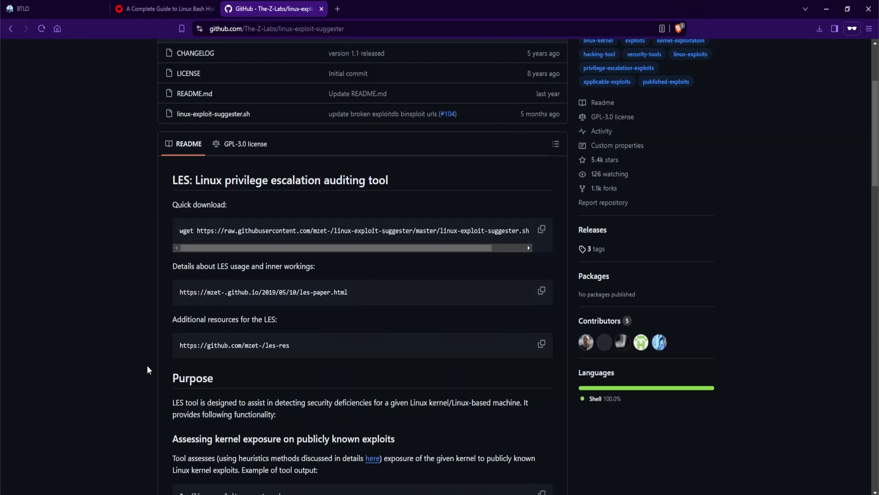
{"action": "scroll", "scroll_direction": "down", "scroll_amount": 3}
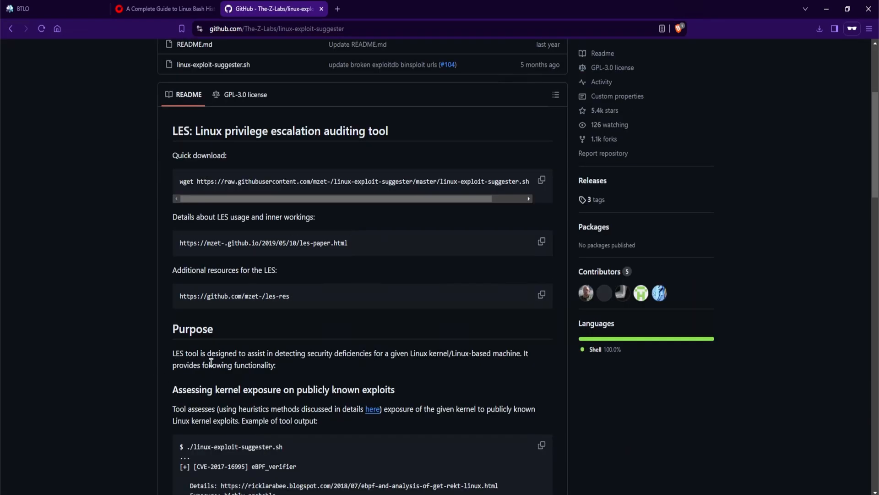
{"action": "mouse_move", "coordinate": [310, 368]}
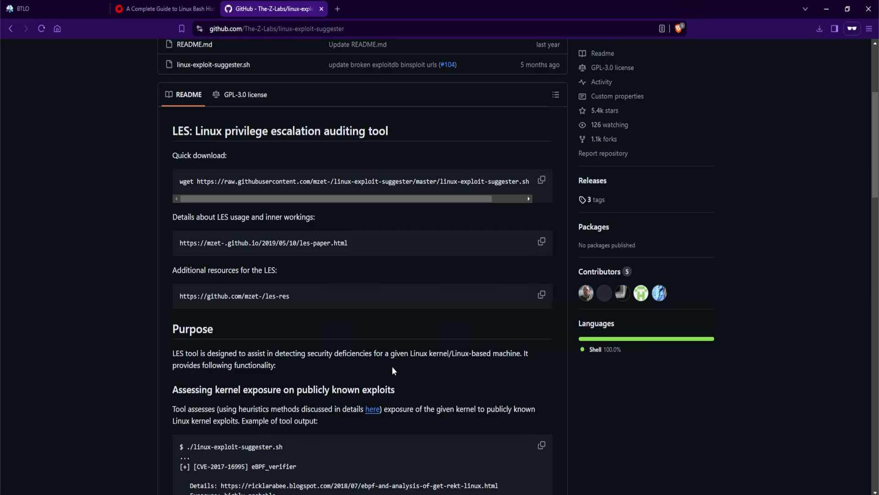
{"action": "mouse_move", "coordinate": [429, 369]}
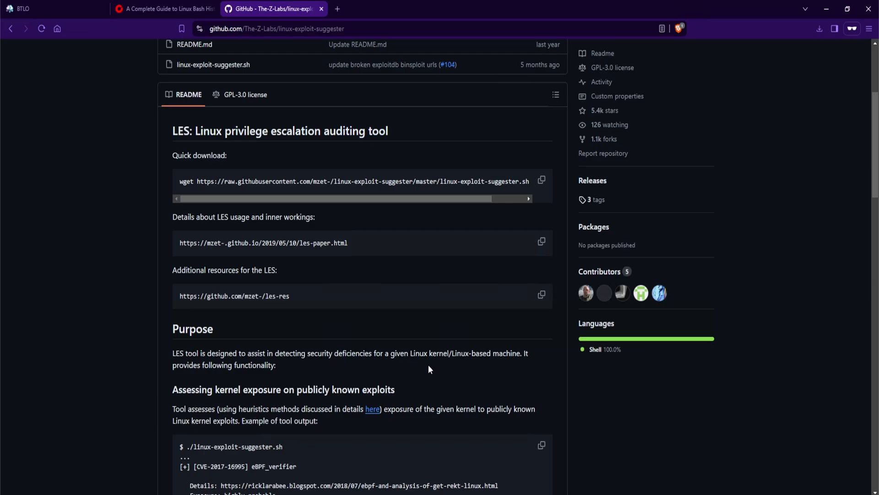
{"action": "scroll", "scroll_direction": "down", "scroll_amount": 3}
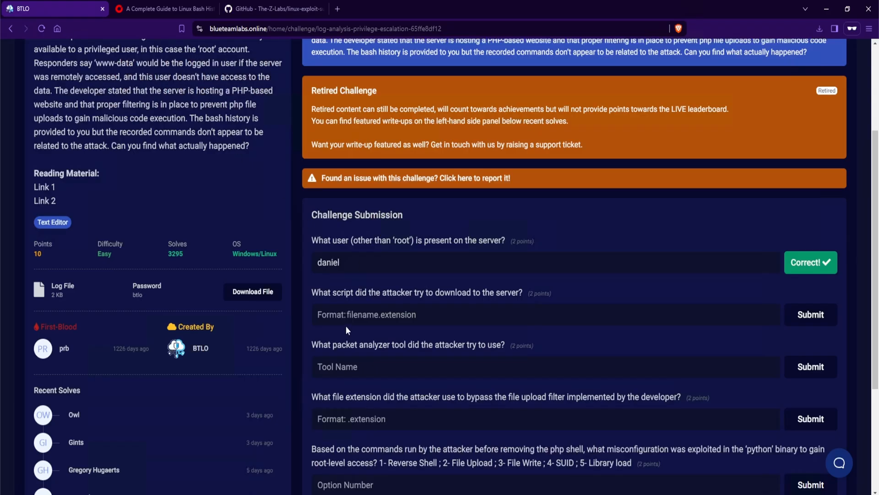
{"action": "mouse_move", "coordinate": [390, 332]}
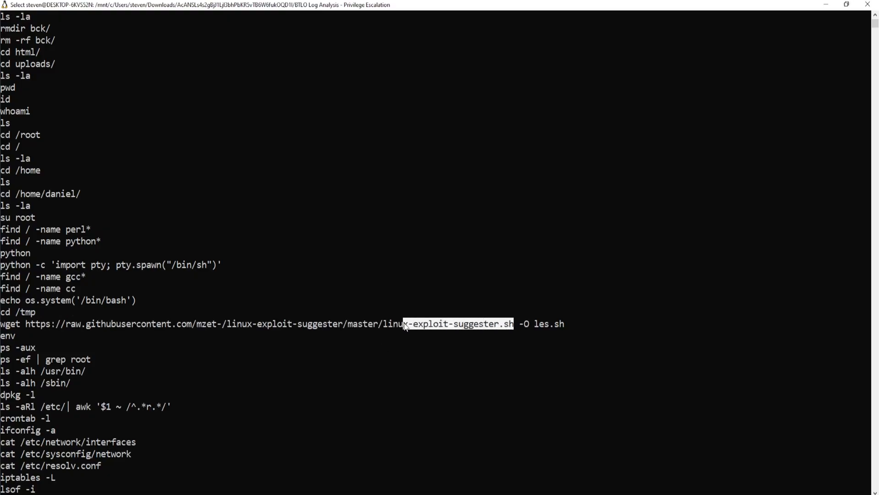
Submit linux-exploit-suggester.sh as the answer to the downloaded-script question.
{"action": "left_click", "coordinate": [391, 331]}
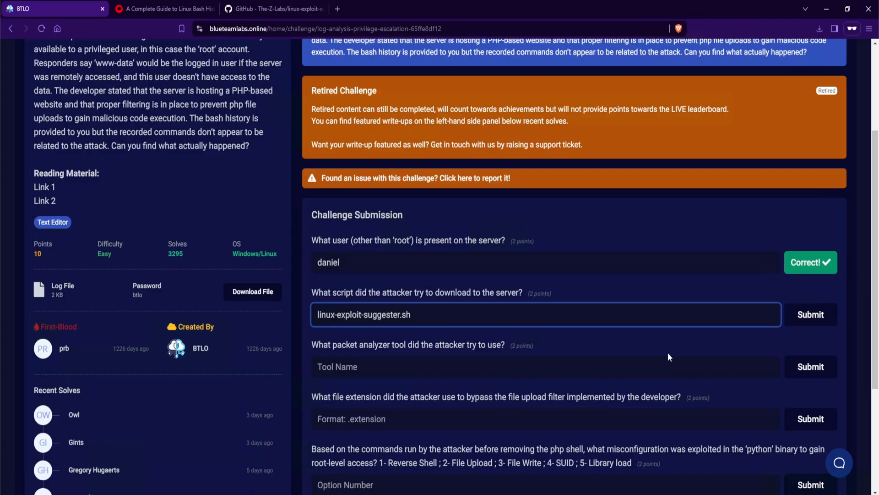
{"action": "left_click", "coordinate": [810, 314]}
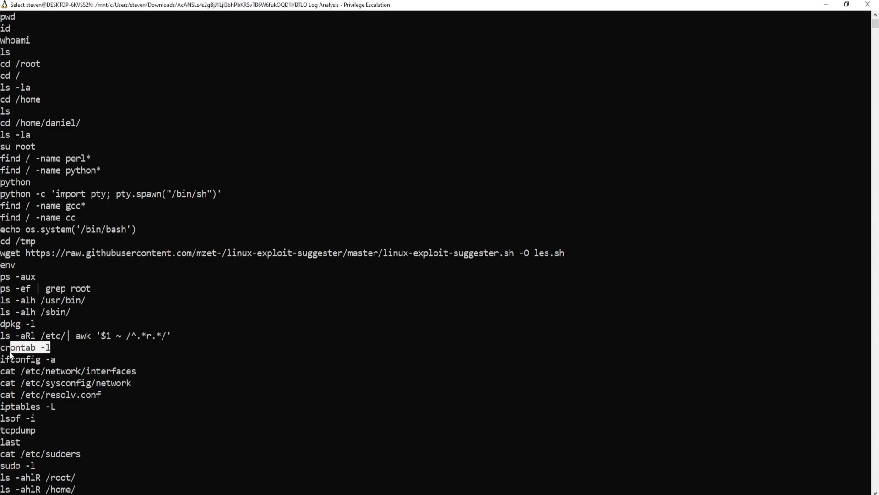
Confirm on Google that tcpdump is a packet analyzer, then enter tcpdump as the answer.
{"action": "scroll", "scroll_direction": "down", "scroll_amount": 3}
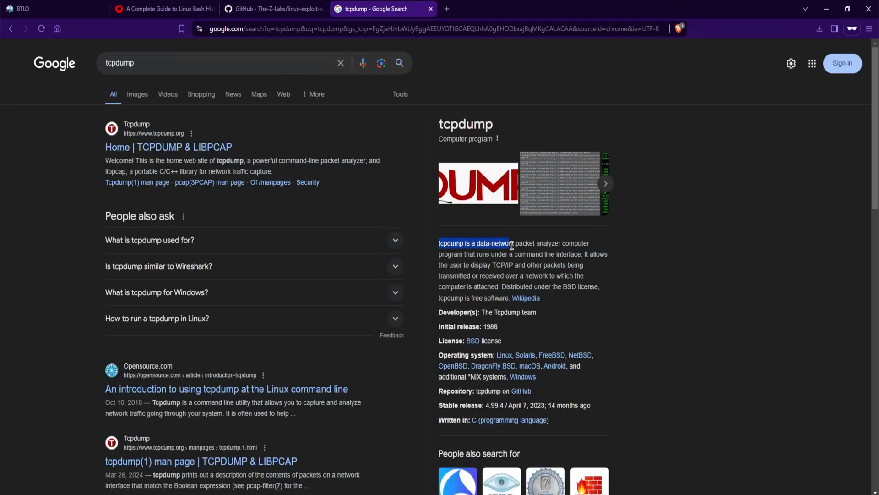
{"action": "left_click_drag", "start_coordinate": [507, 243], "coordinate": [589, 243]}
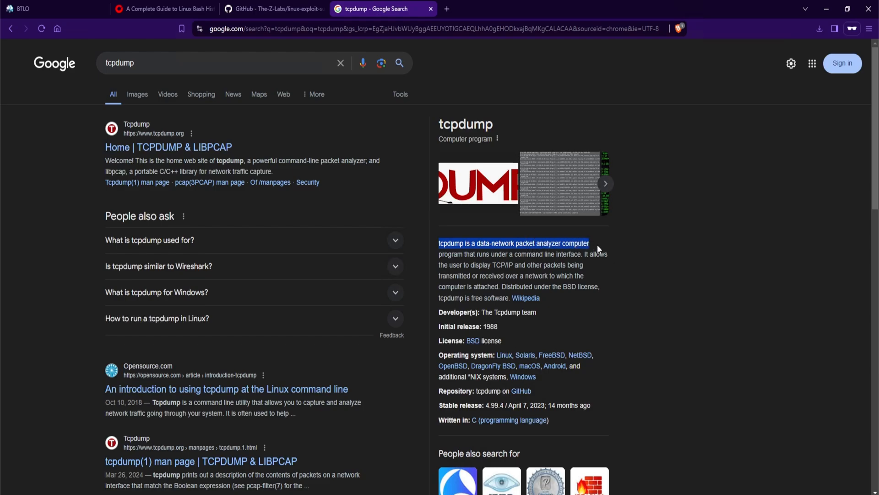
{"action": "left_click", "coordinate": [50, 9]}
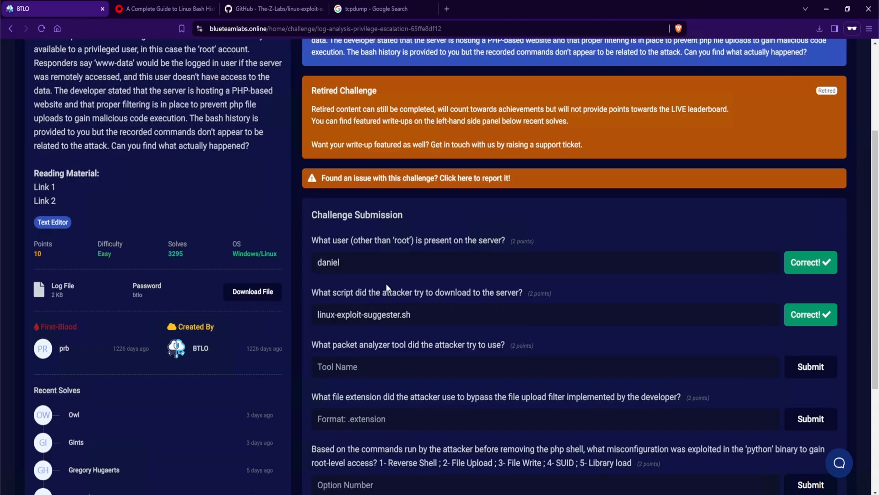
{"action": "left_click", "coordinate": [406, 366]}
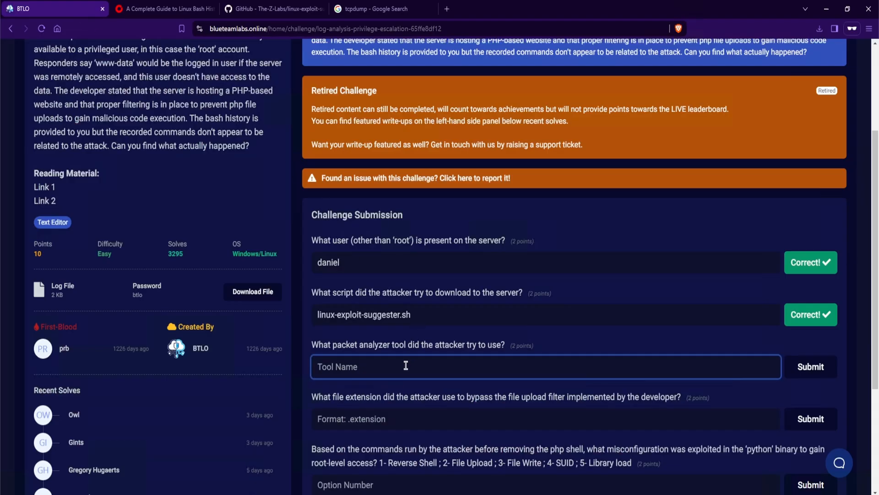
{"action": "type", "text": "tcpdump"}
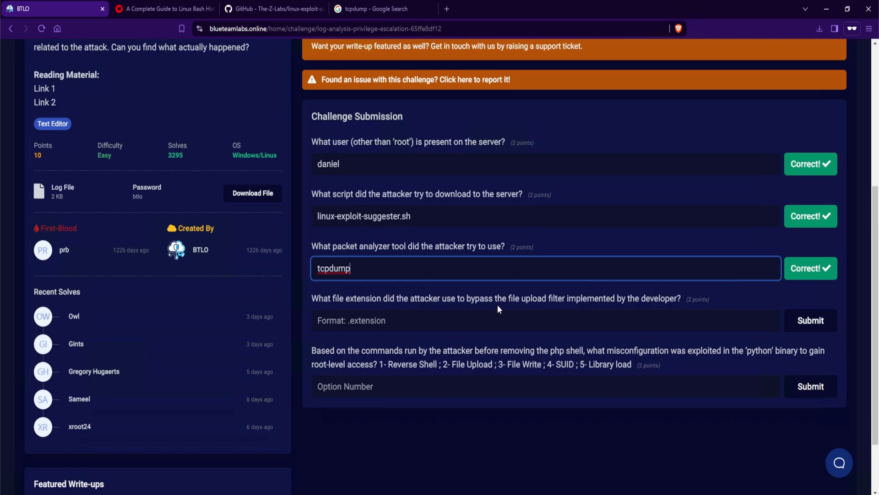
{"action": "mouse_move", "coordinate": [587, 309]}
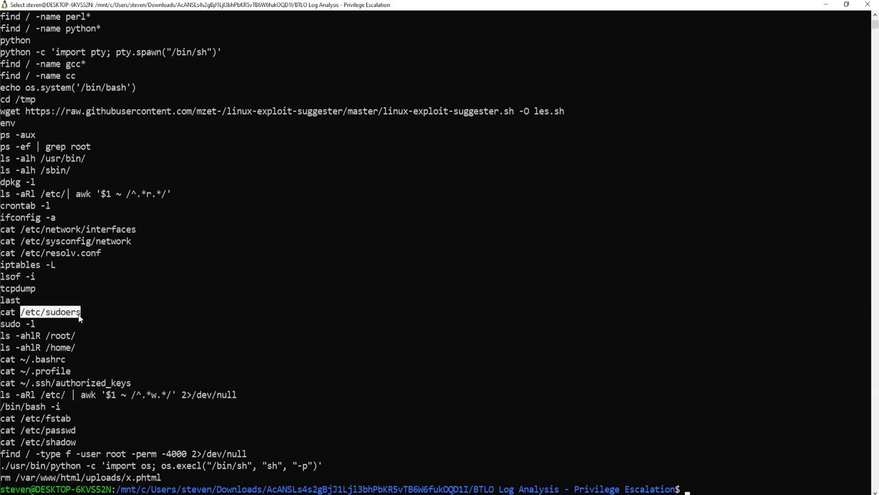
{"action": "mouse_move", "coordinate": [83, 319]}
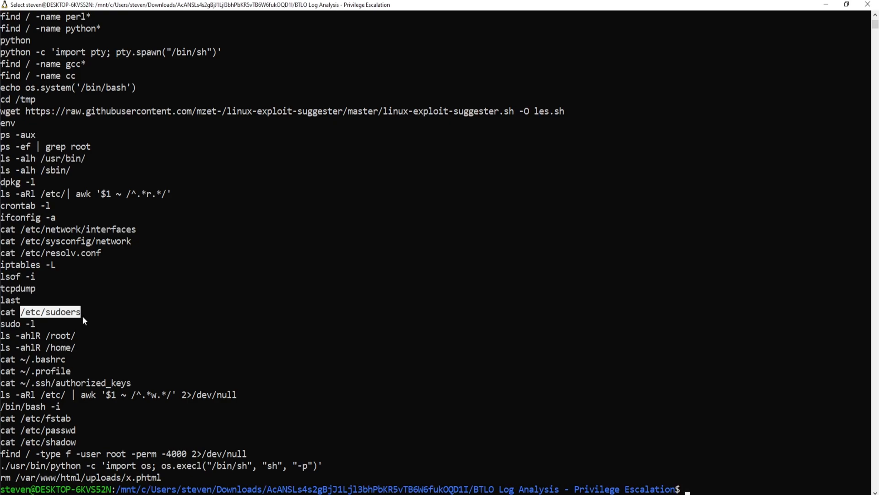
Scroll through the bash_history output around cat /etc/sudoers and later commands.
{"action": "scroll", "scroll_direction": "down", "scroll_amount": 3}
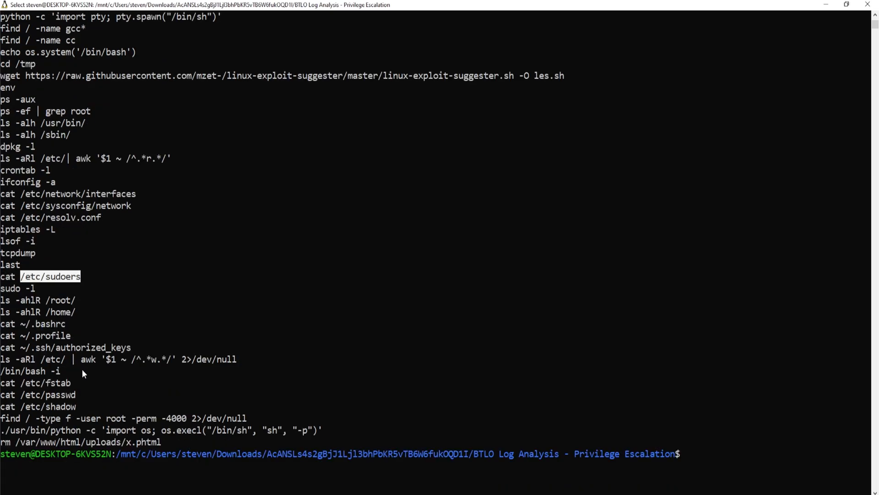
{"action": "mouse_move", "coordinate": [172, 447]}
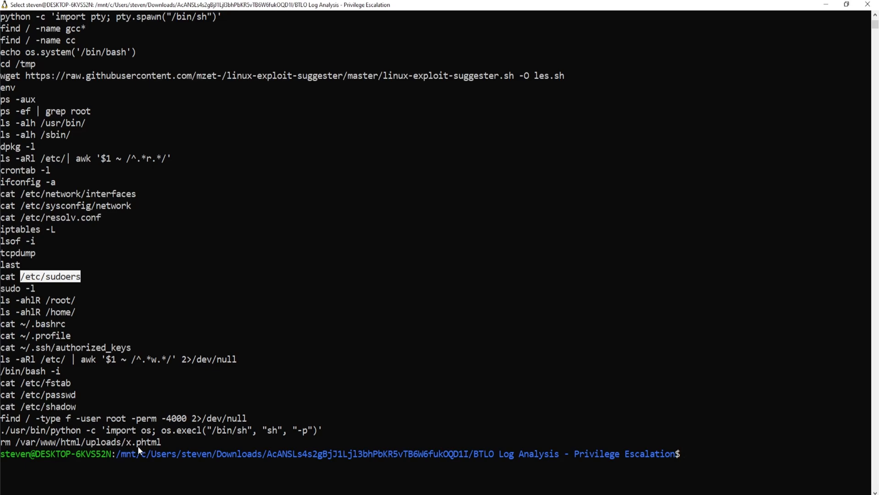
{"action": "mouse_move", "coordinate": [161, 450]}
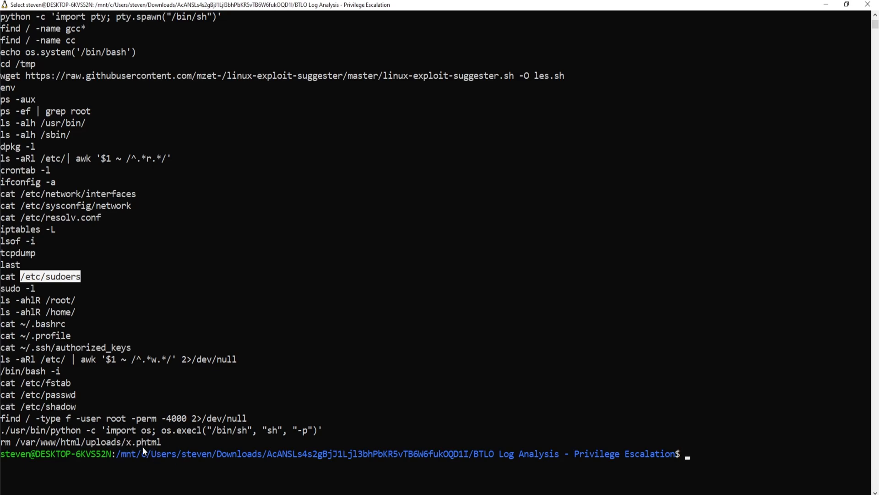
{"action": "mouse_move", "coordinate": [126, 468]}
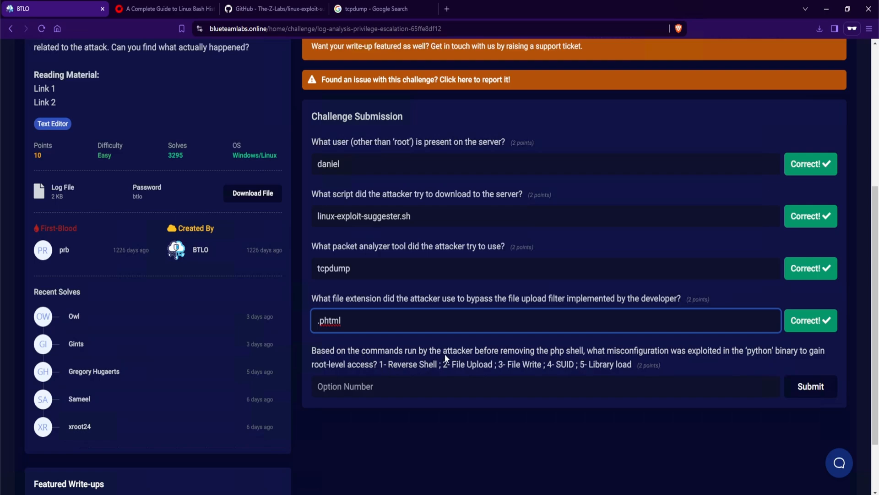
{"action": "mouse_move", "coordinate": [542, 366]}
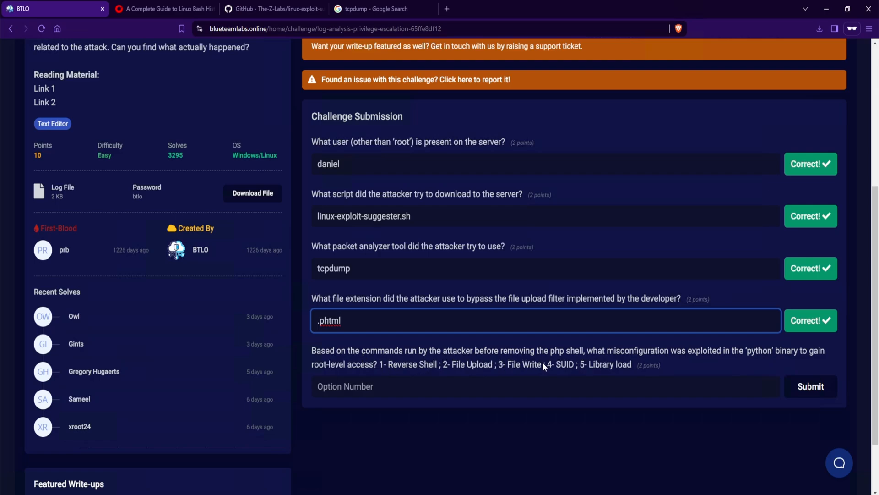
{"action": "mouse_move", "coordinate": [670, 364]}
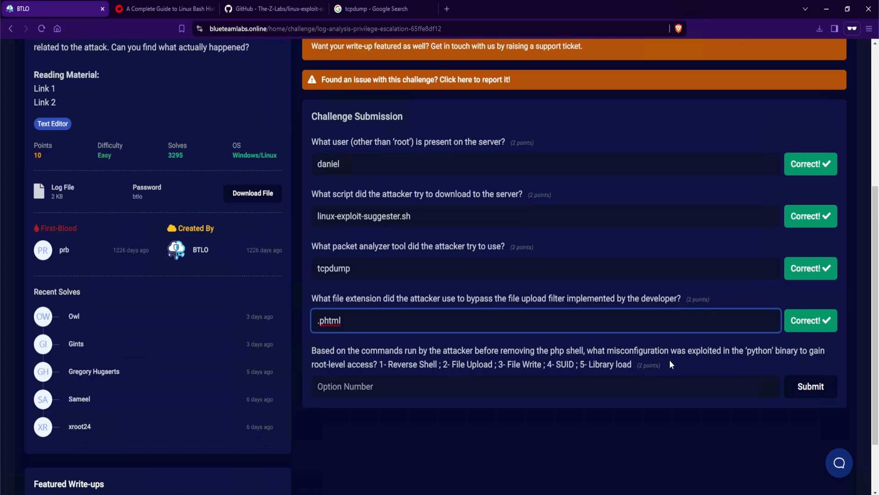
{"action": "mouse_move", "coordinate": [659, 365]}
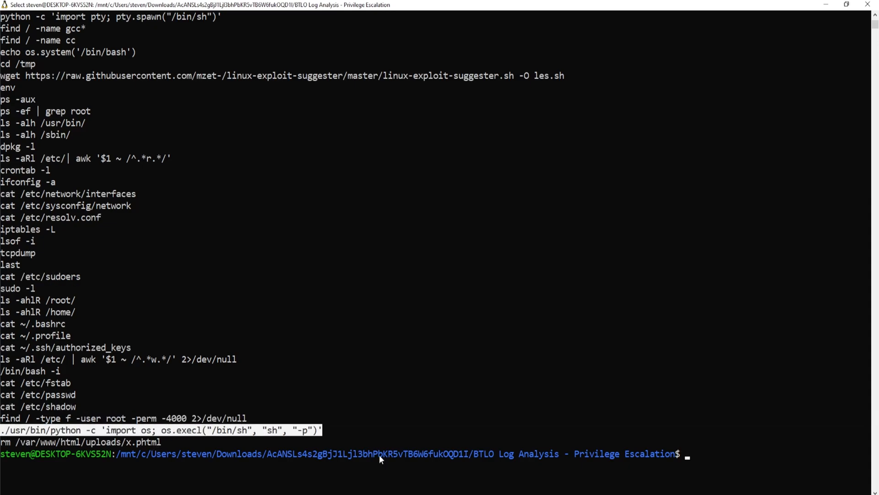
{"action": "mouse_move", "coordinate": [292, 444]}
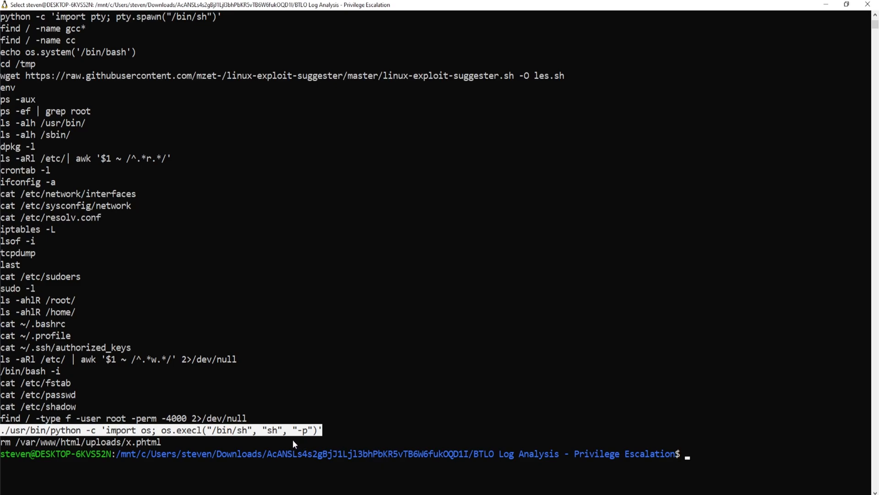
{"action": "mouse_move", "coordinate": [402, 443]}
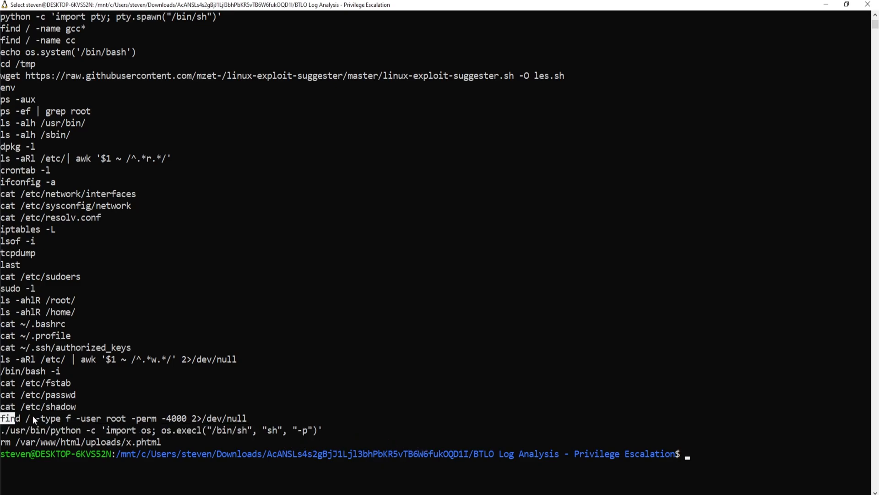
Examine the command find / -type f -user root -perm -4000 and its options.
{"action": "left_click_drag", "start_coordinate": [2, 417], "coordinate": [247, 418]}
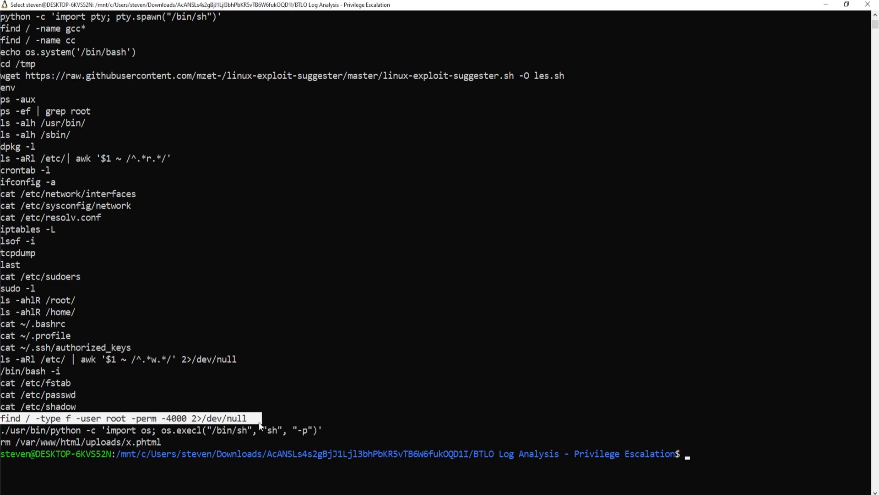
{"action": "mouse_move", "coordinate": [30, 424]}
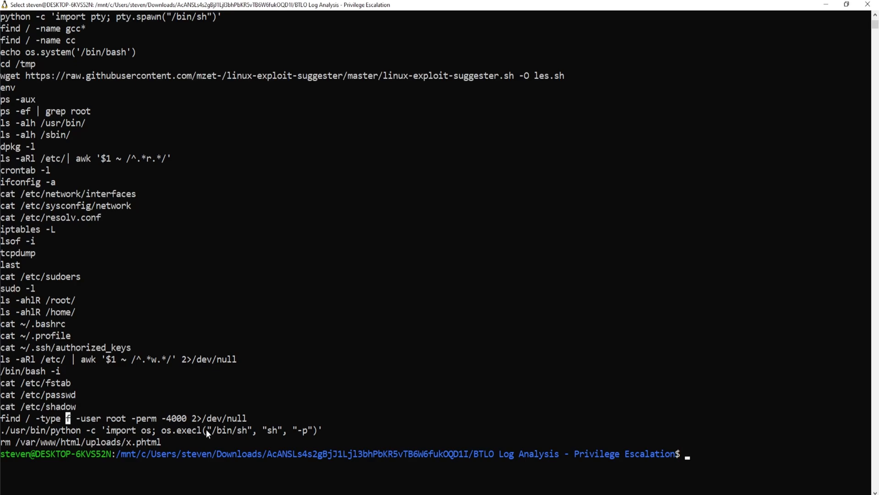
{"action": "double_click", "coordinate": [87, 418]}
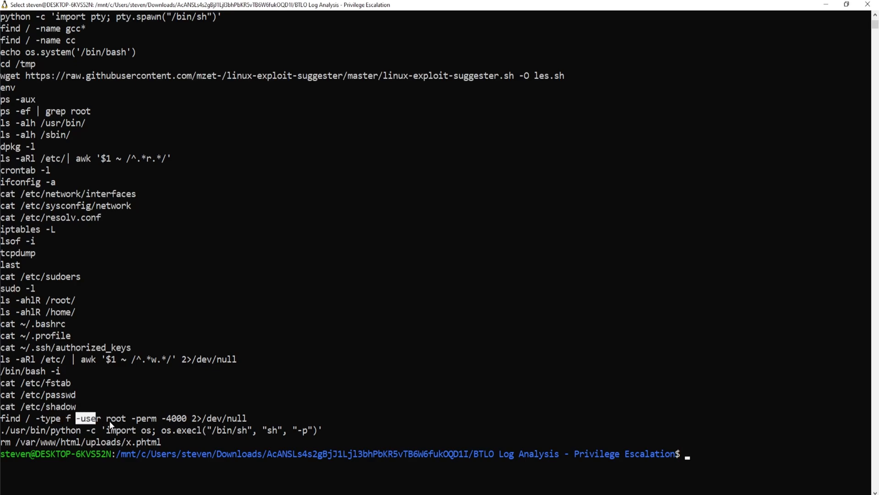
{"action": "double_click", "coordinate": [115, 417]}
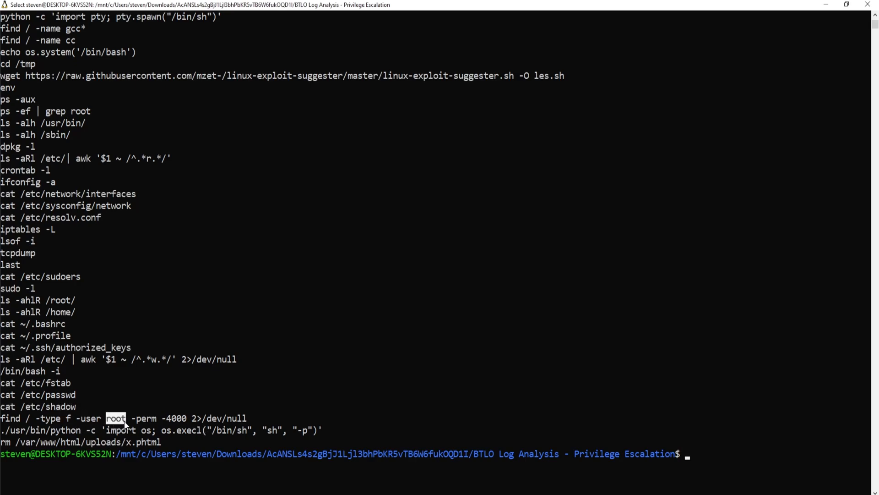
{"action": "double_click", "coordinate": [143, 417]}
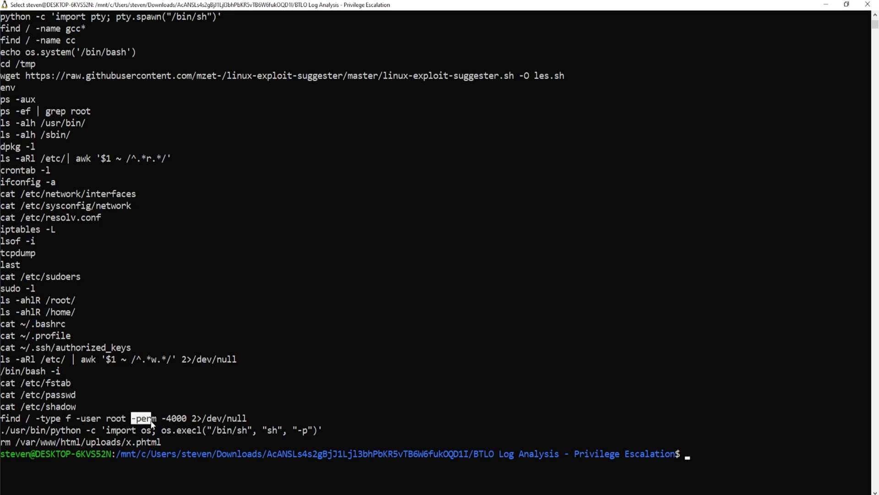
{"action": "mouse_move", "coordinate": [162, 426]}
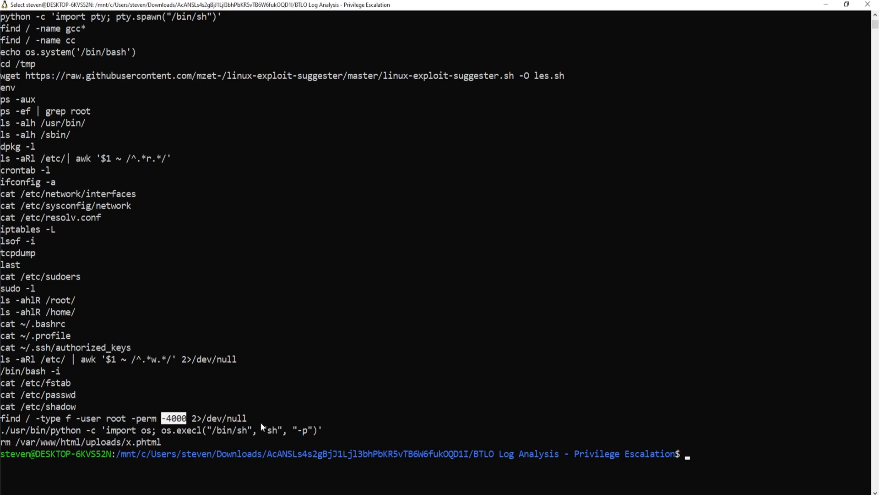
{"action": "mouse_move", "coordinate": [142, 415]}
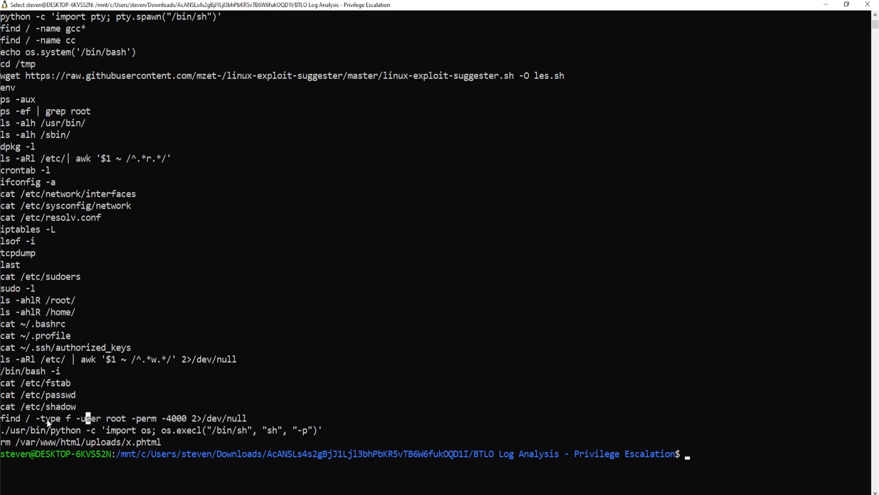
{"action": "double_click", "coordinate": [54, 418]}
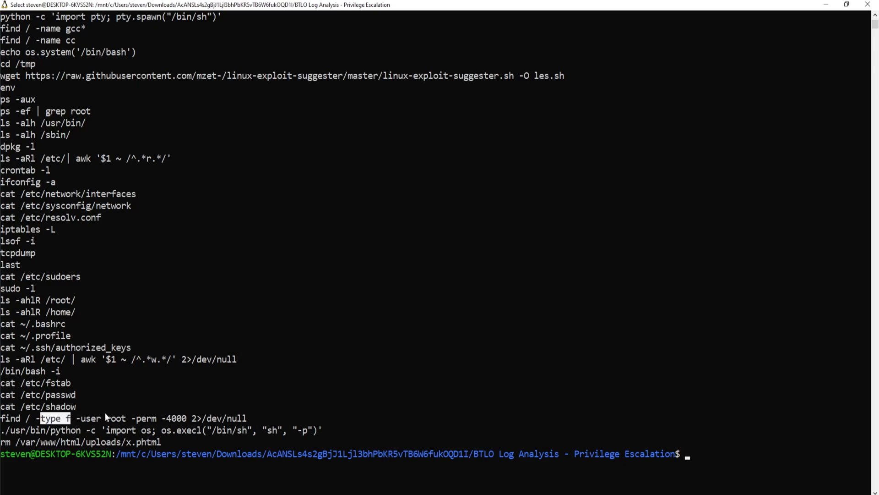
{"action": "mouse_move", "coordinate": [175, 418]}
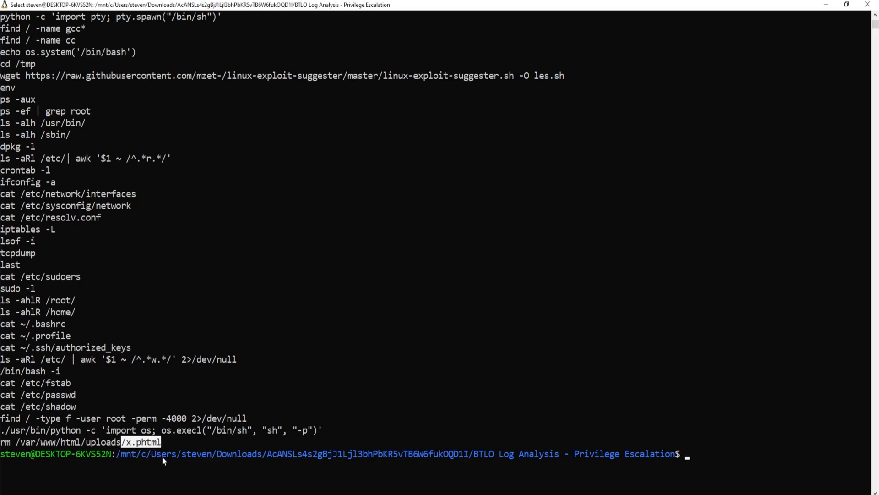
{"action": "mouse_move", "coordinate": [155, 465]}
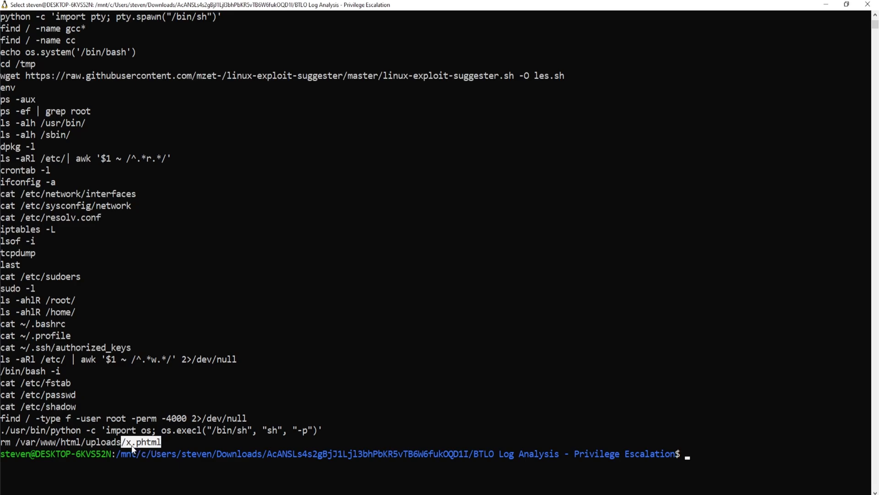
{"action": "mouse_move", "coordinate": [163, 443]}
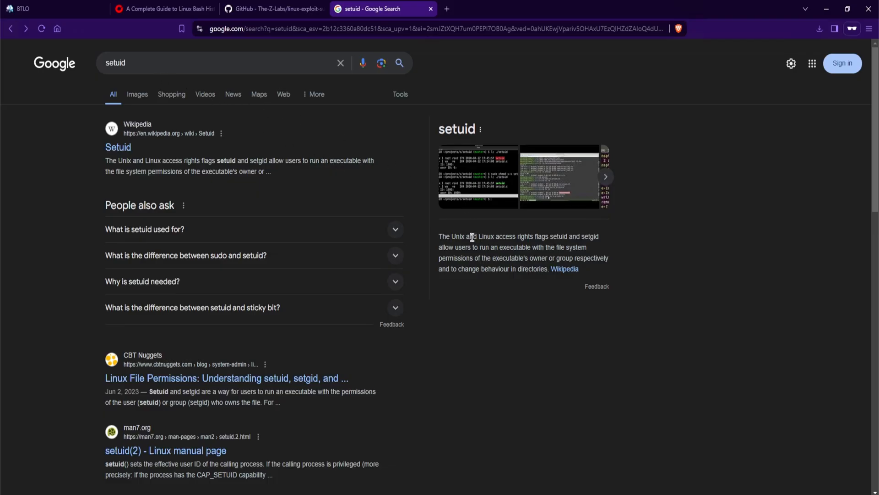
Highlight the Wikipedia setuid definition, then return to the BTLO challenge page.
{"action": "left_click_drag", "start_coordinate": [440, 237], "coordinate": [573, 258]}
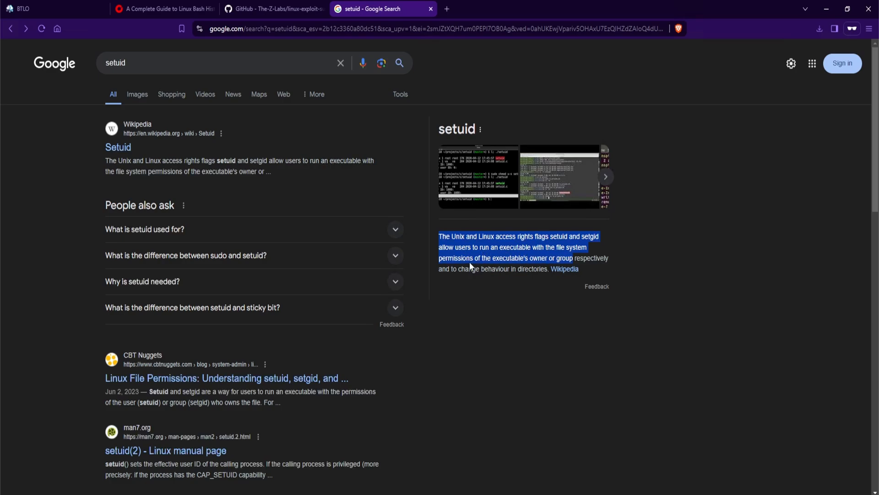
{"action": "mouse_move", "coordinate": [499, 262]}
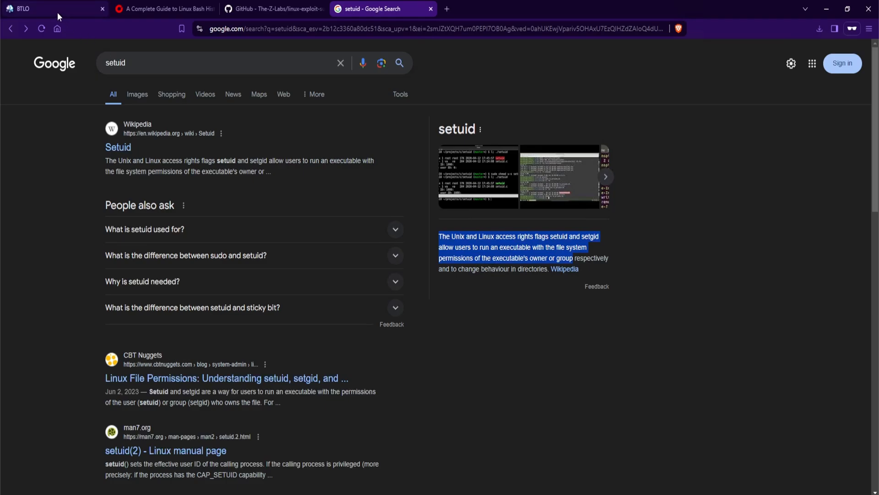
{"action": "left_click", "coordinate": [50, 8]}
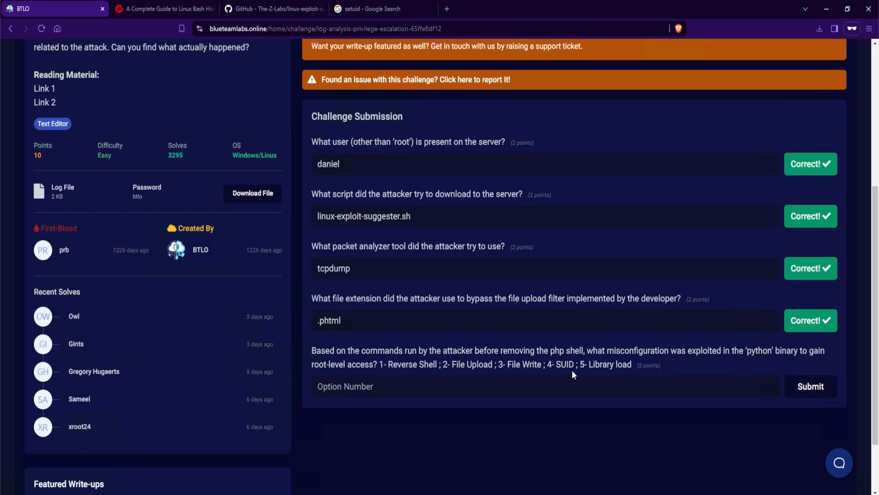
Look up SUID on Google, then submit option 4 for the python misconfiguration question.
{"action": "right_click", "coordinate": [564, 364]}
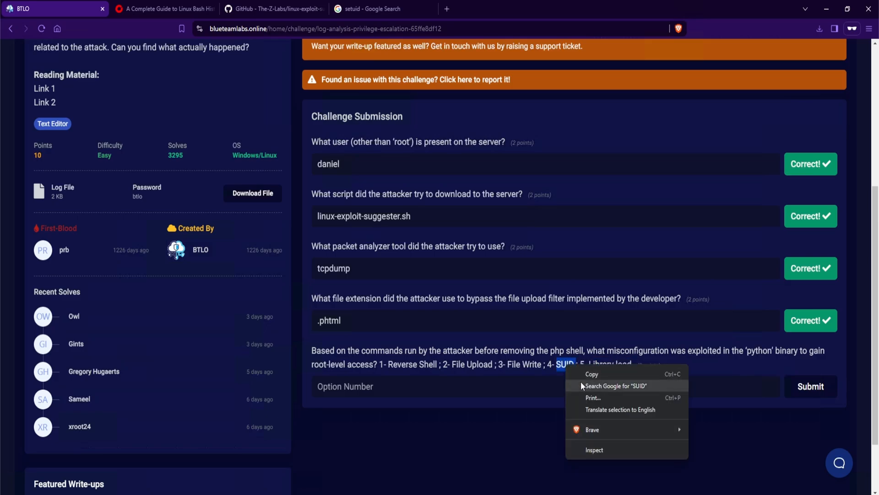
{"action": "left_click", "coordinate": [616, 387]}
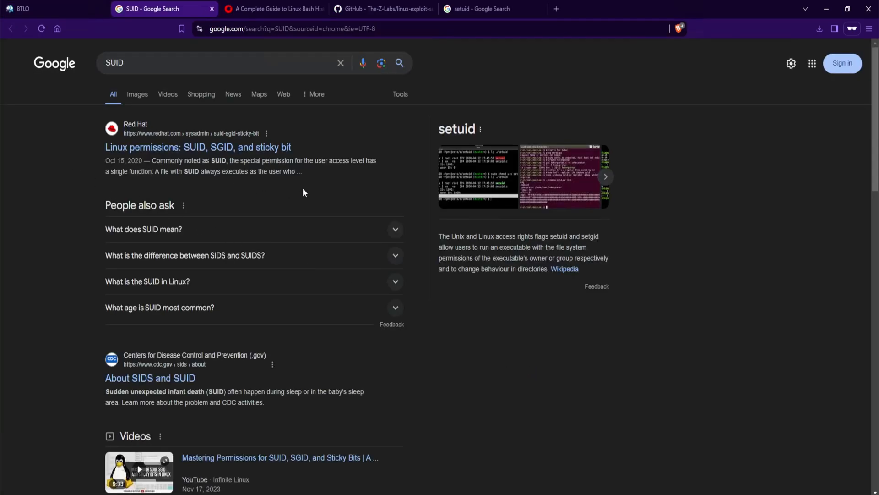
{"action": "double_click", "coordinate": [457, 129]}
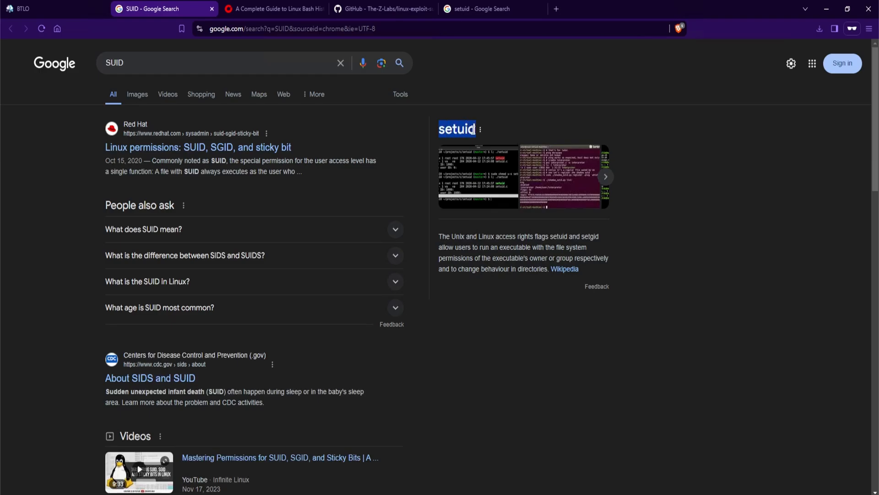
{"action": "left_click", "coordinate": [50, 8]}
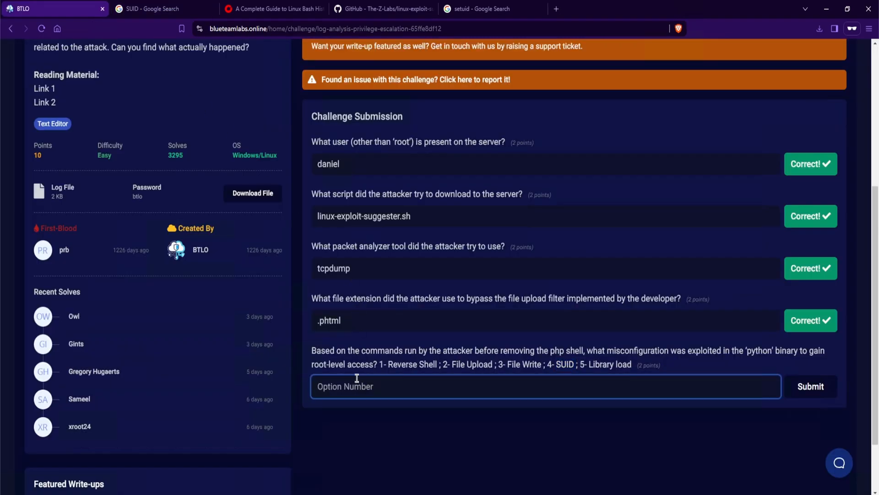
{"action": "type", "text": "4"}
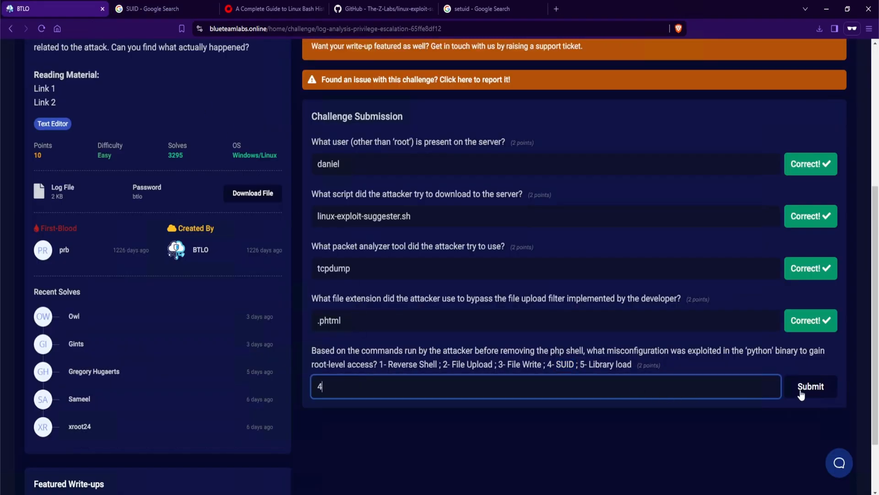
{"action": "left_click", "coordinate": [810, 386]}
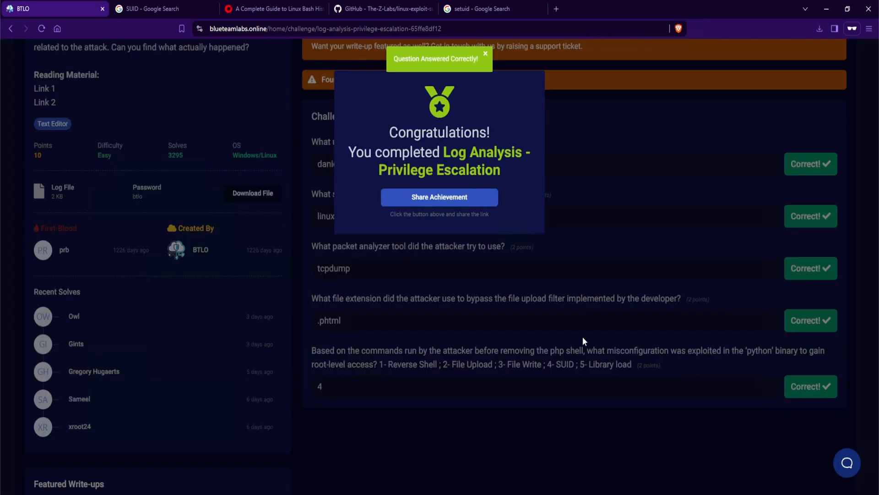